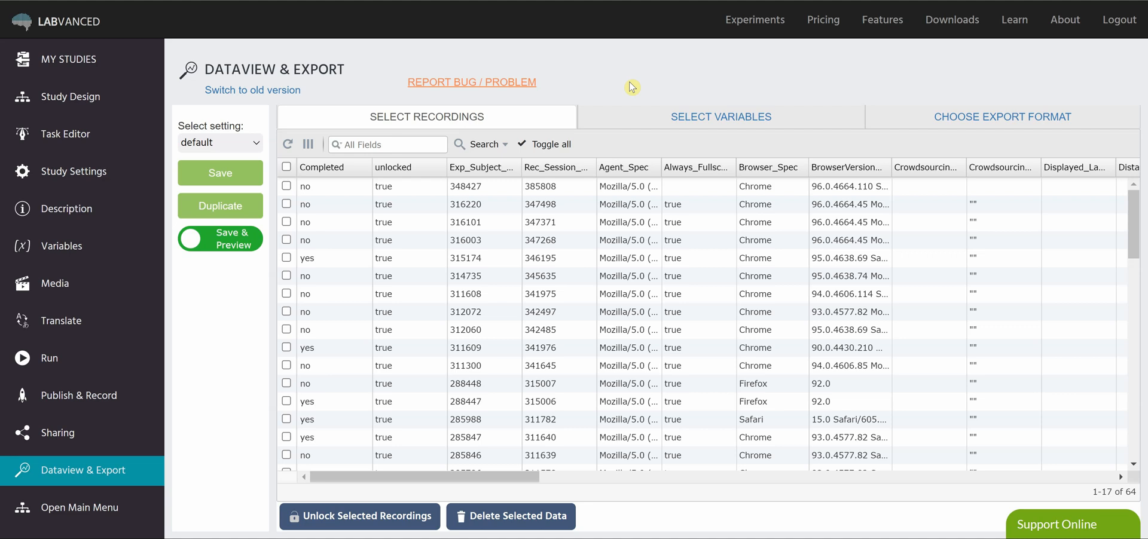
mouse_move(612, 56)
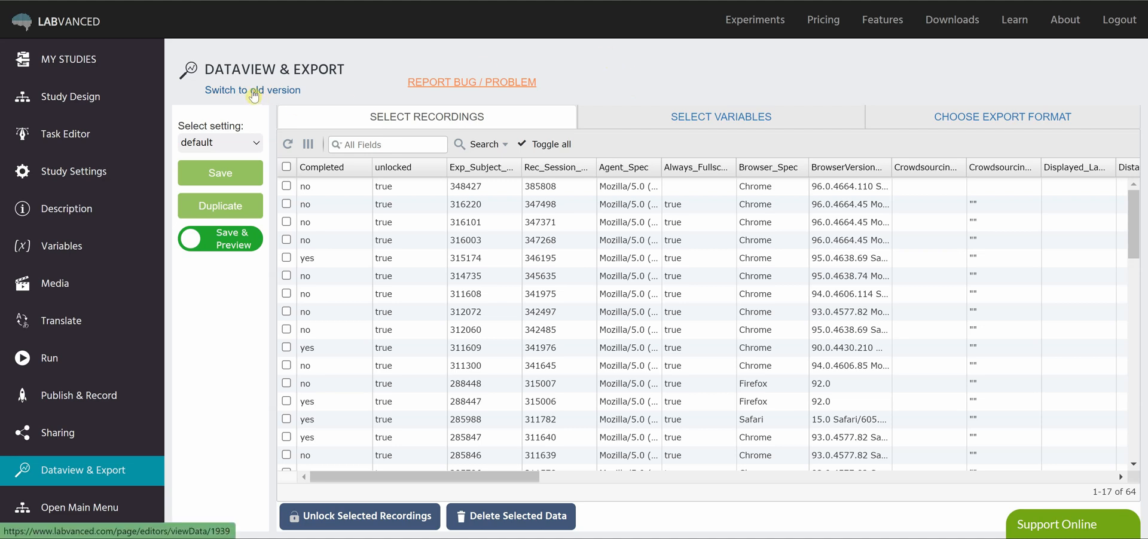
mouse_move(270, 95)
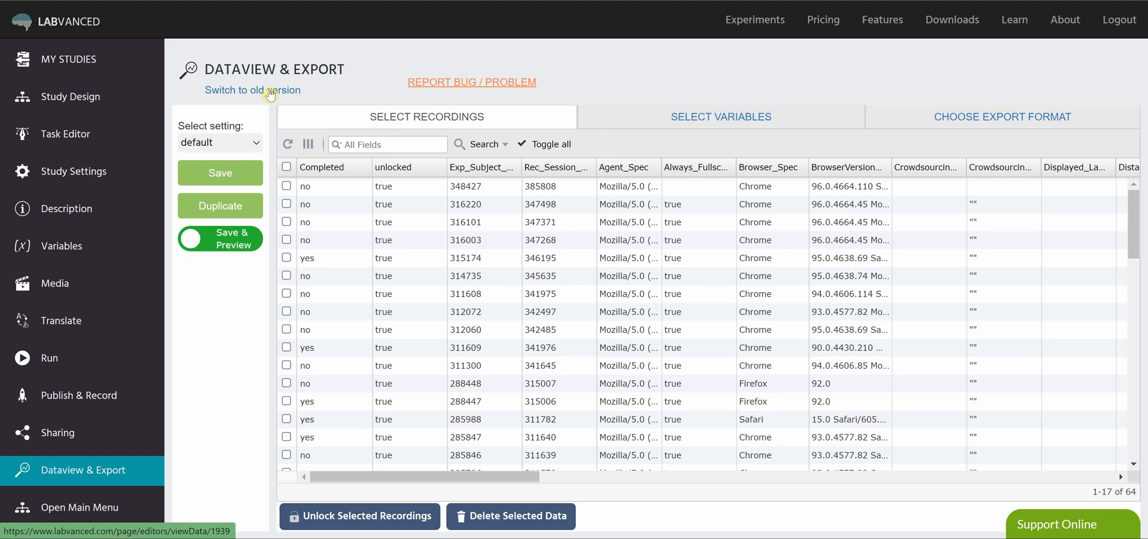
mouse_move(602, 91)
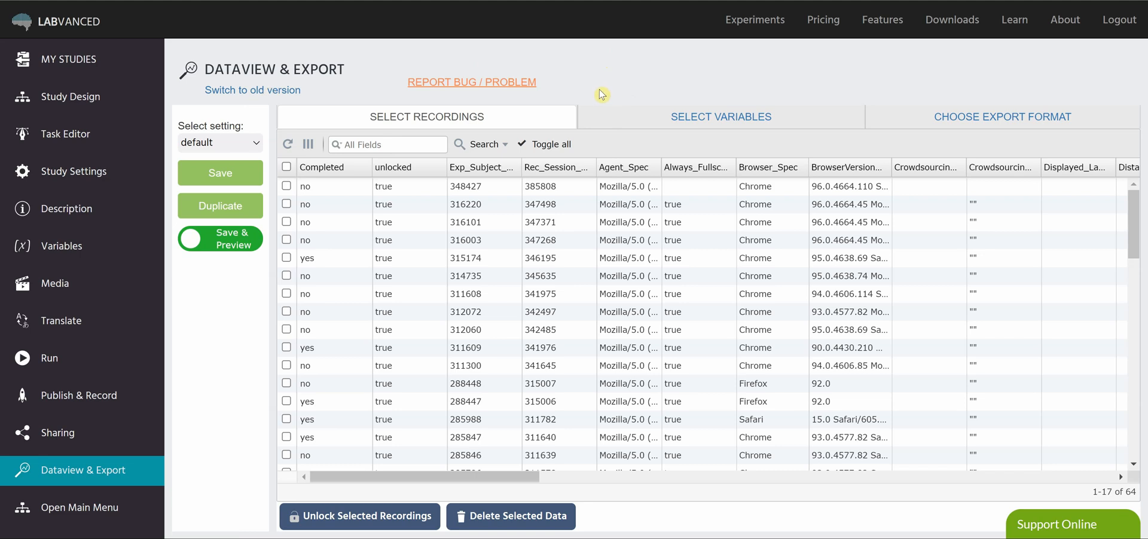
mouse_move(509, 376)
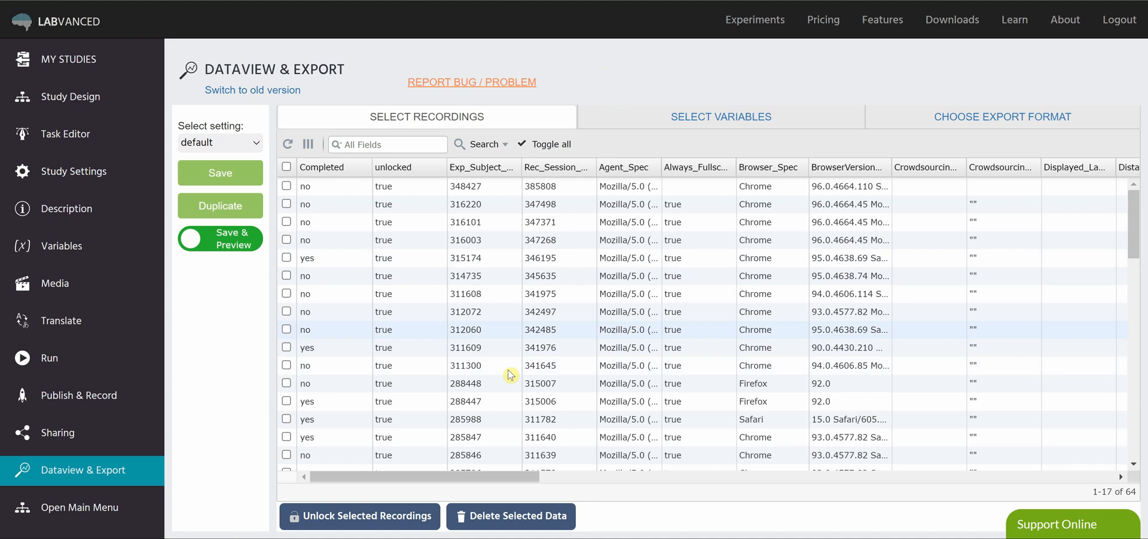
mouse_move(581, 270)
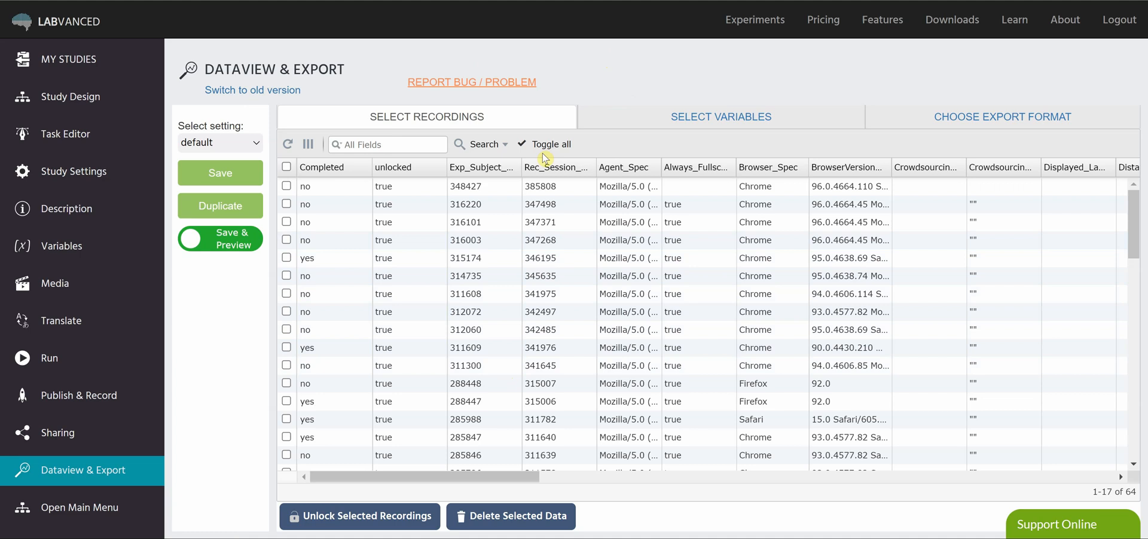
mouse_move(405, 259)
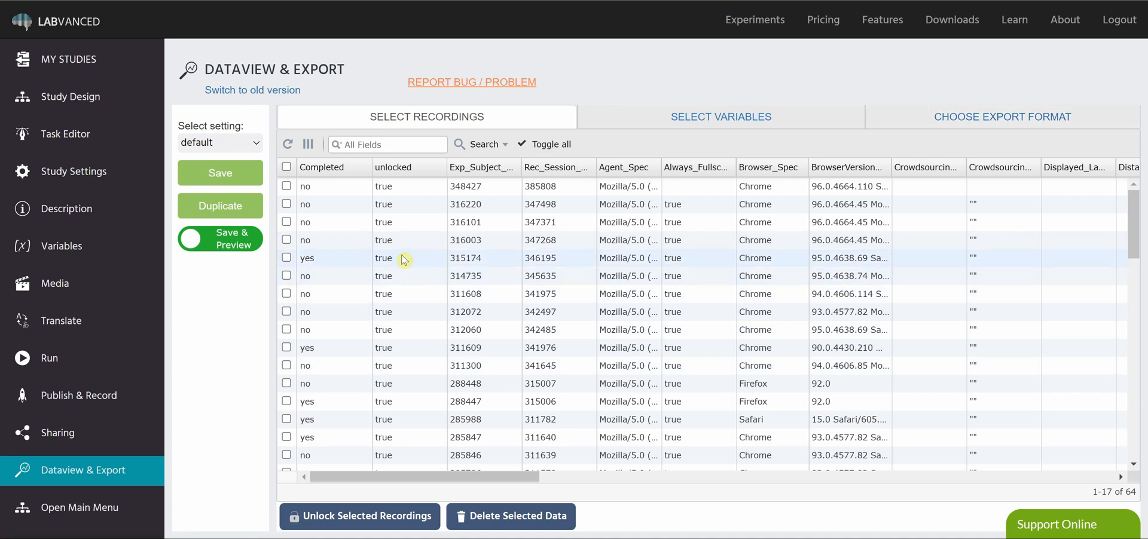
mouse_move(575, 170)
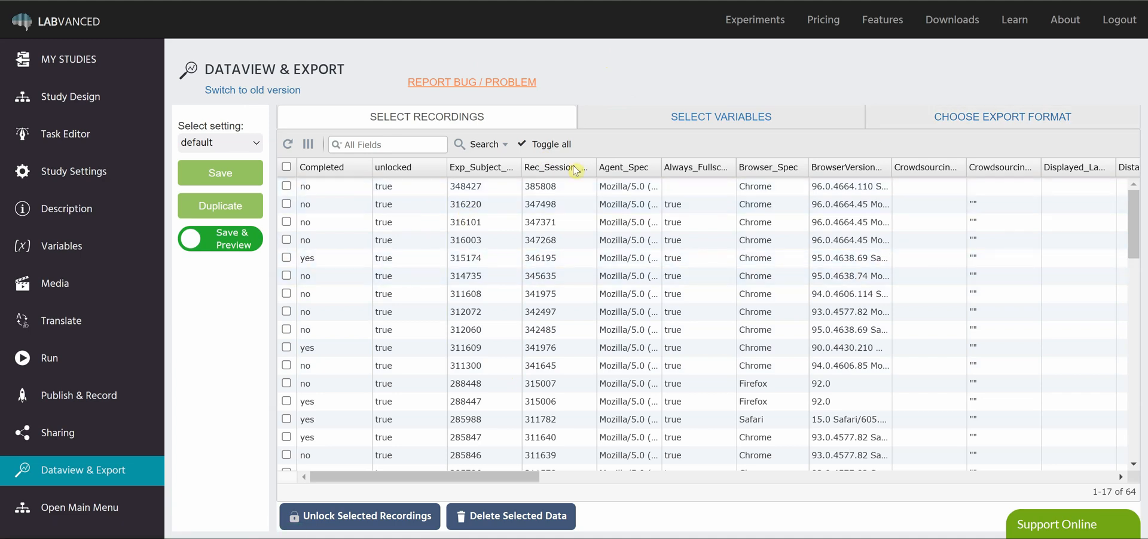
mouse_move(488, 126)
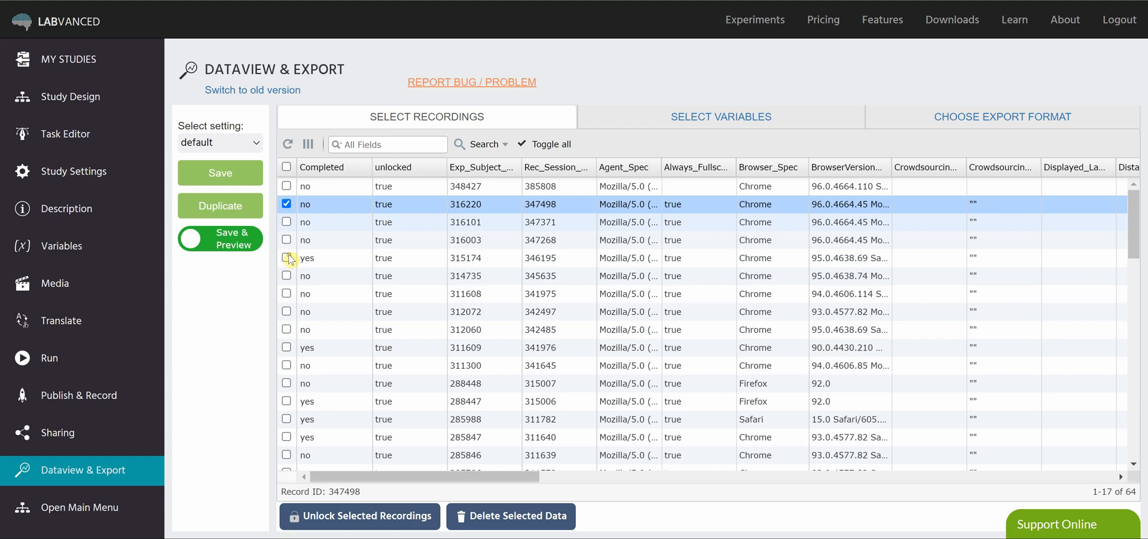
Review the recordings list filters and columns and keep the default export setting
click(285, 204)
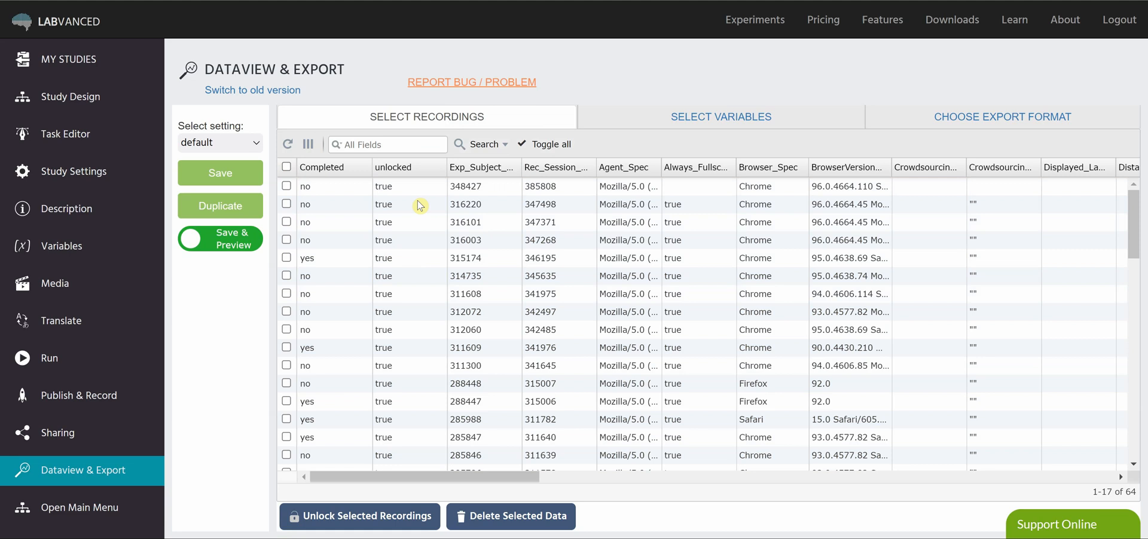
click(485, 143)
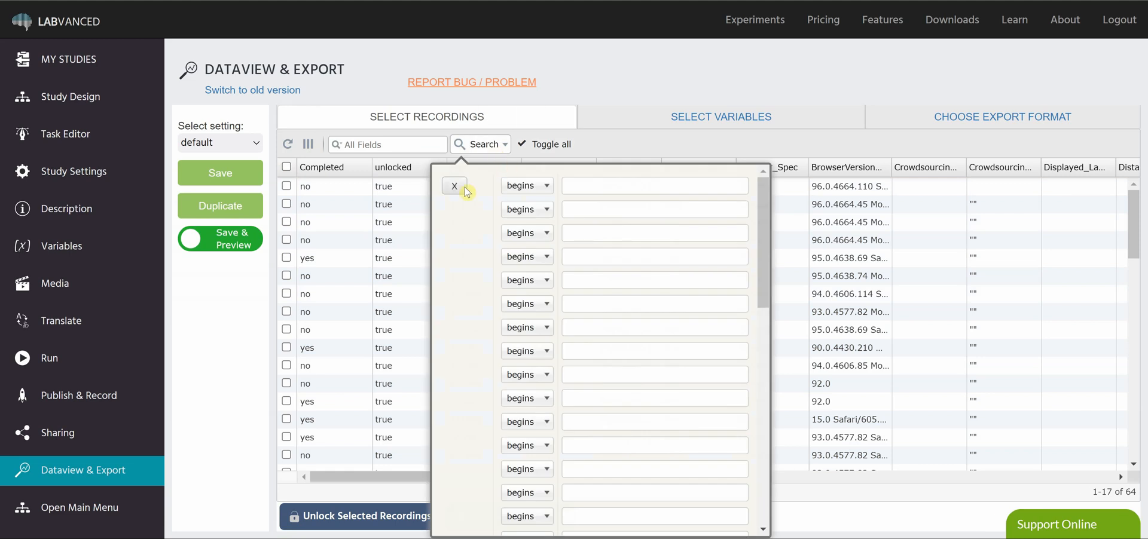
click(455, 185)
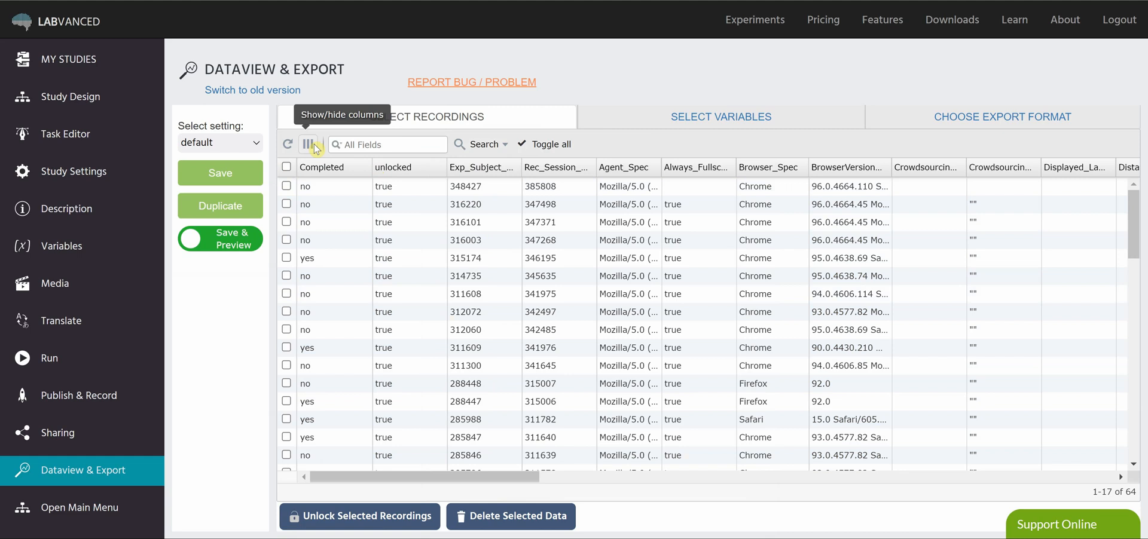
mouse_move(293, 146)
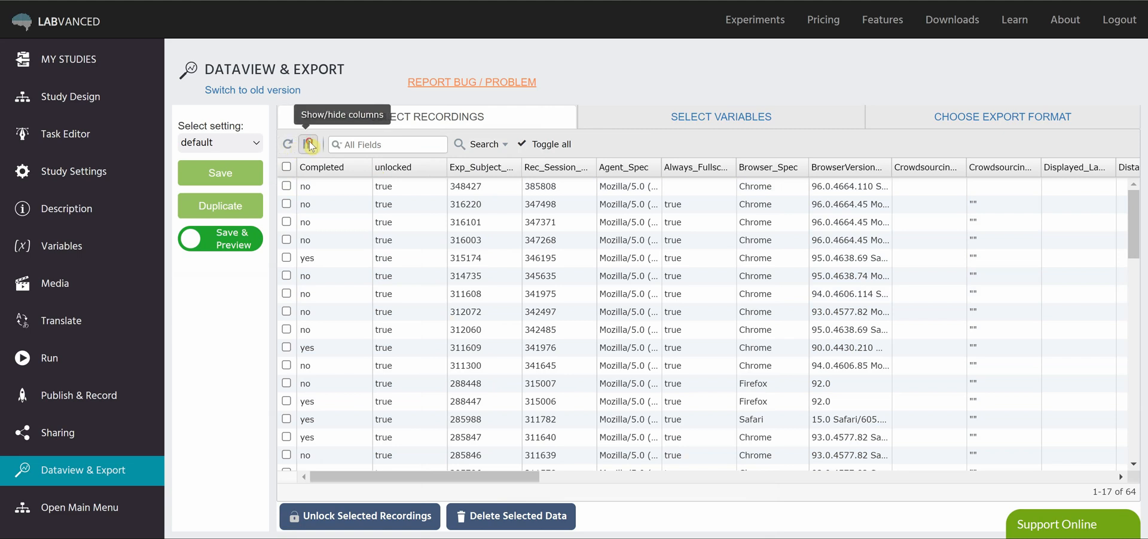
click(307, 143)
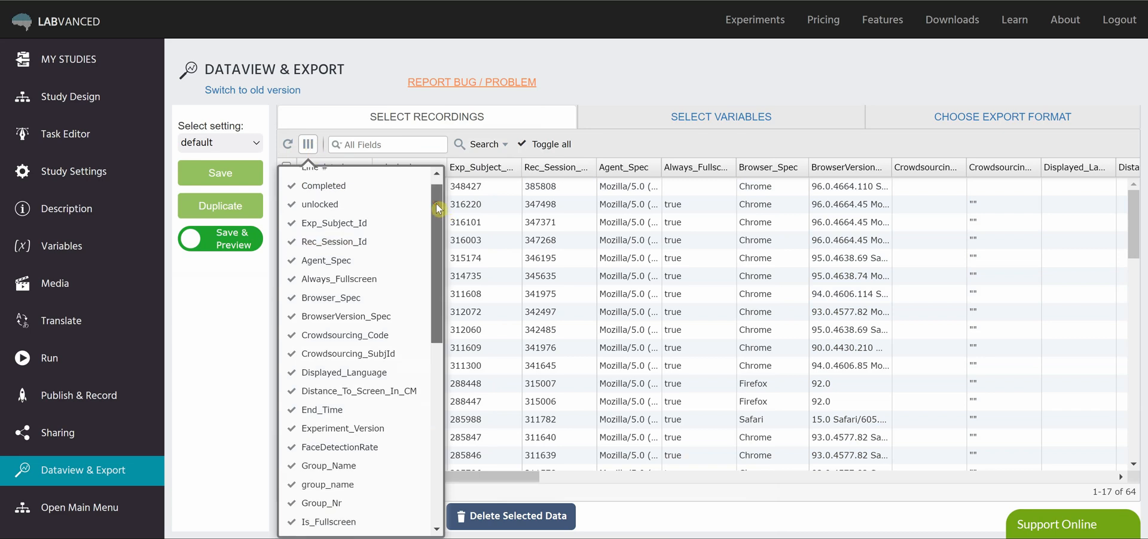
scroll(down, 3)
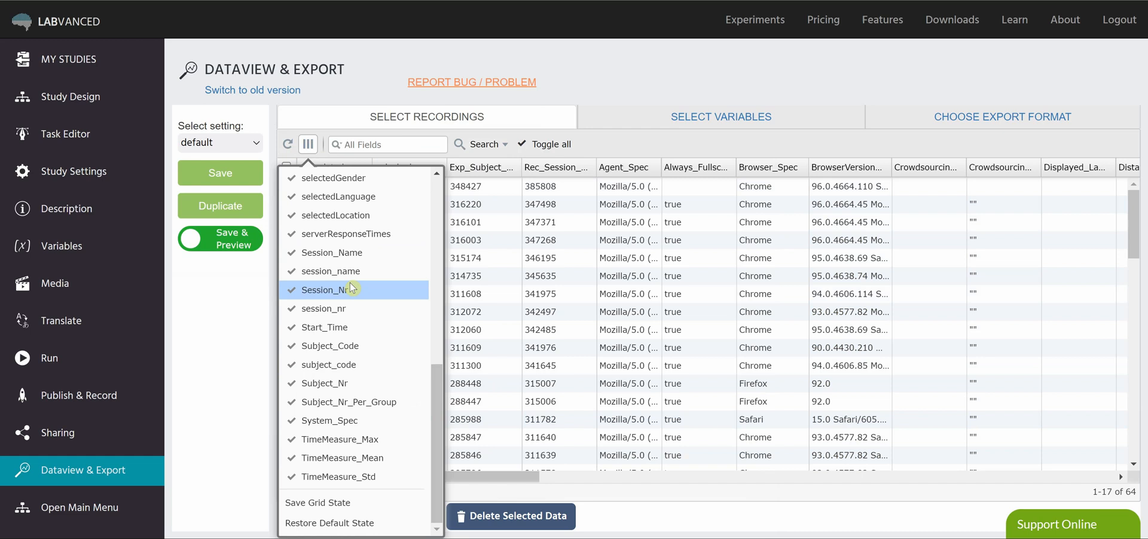
mouse_move(360, 519)
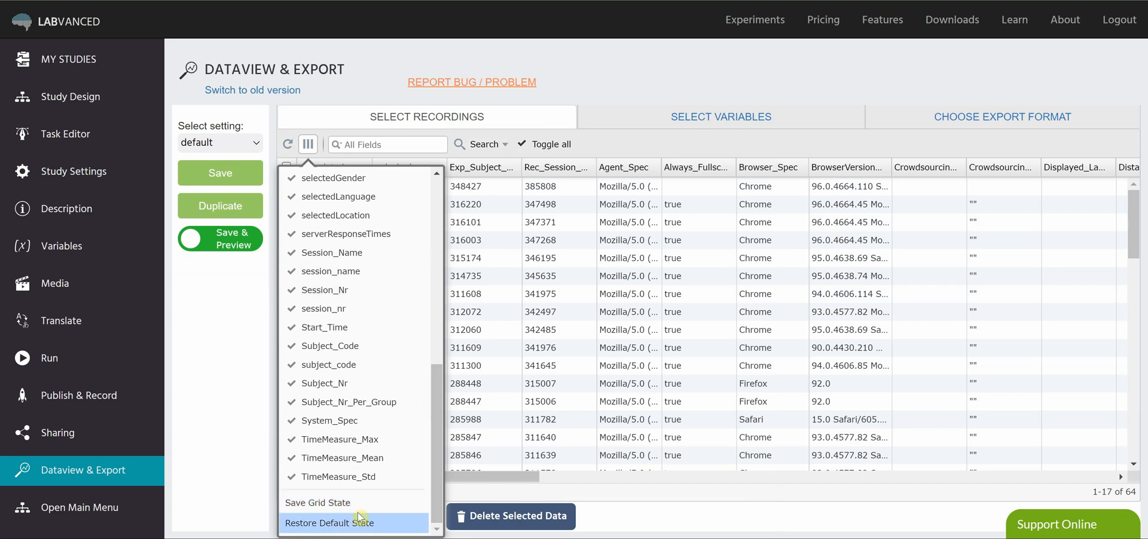
mouse_move(341, 502)
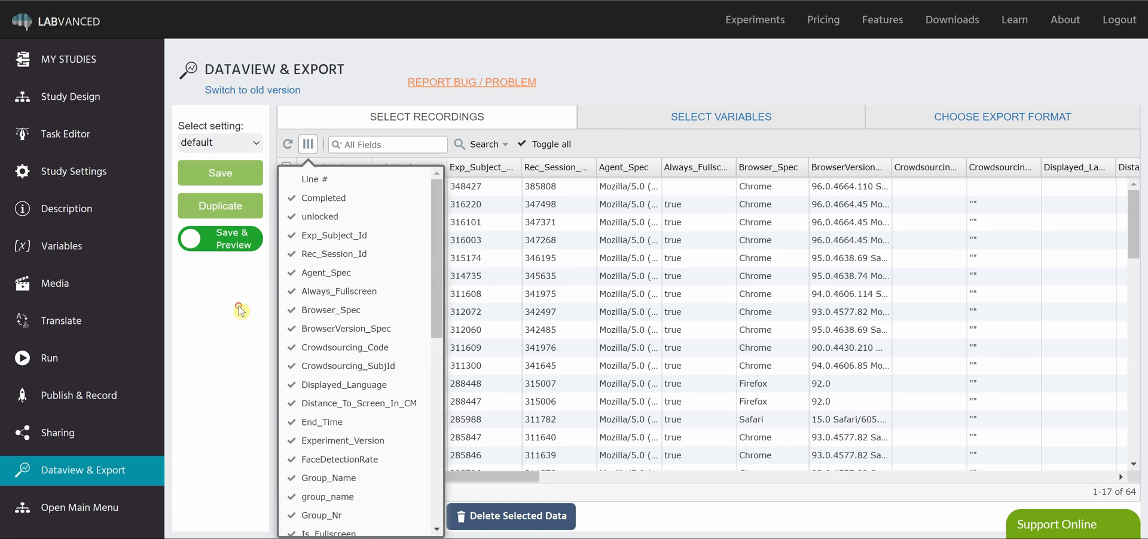
click(307, 144)
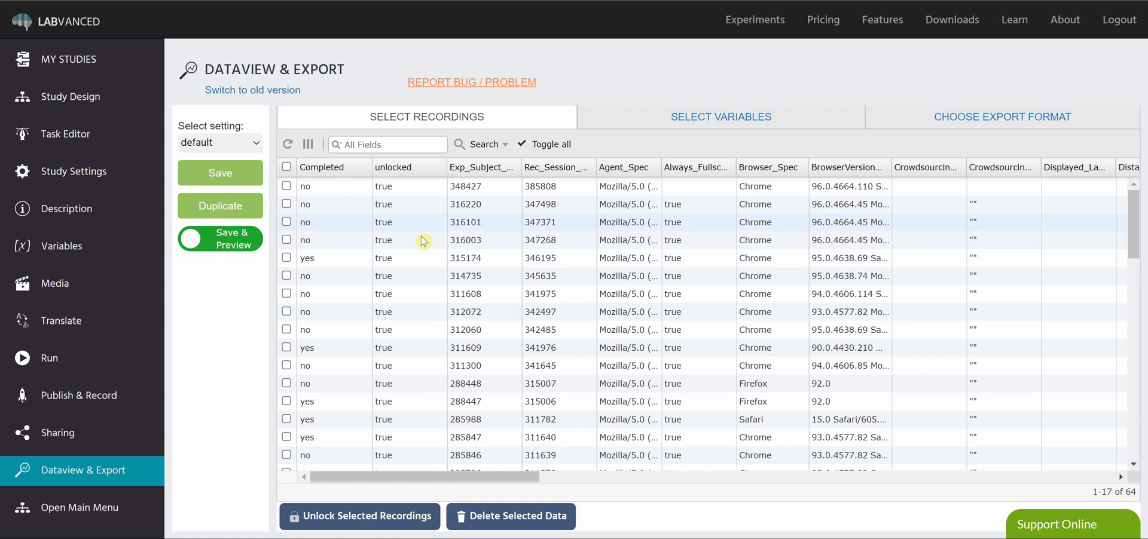
click(220, 142)
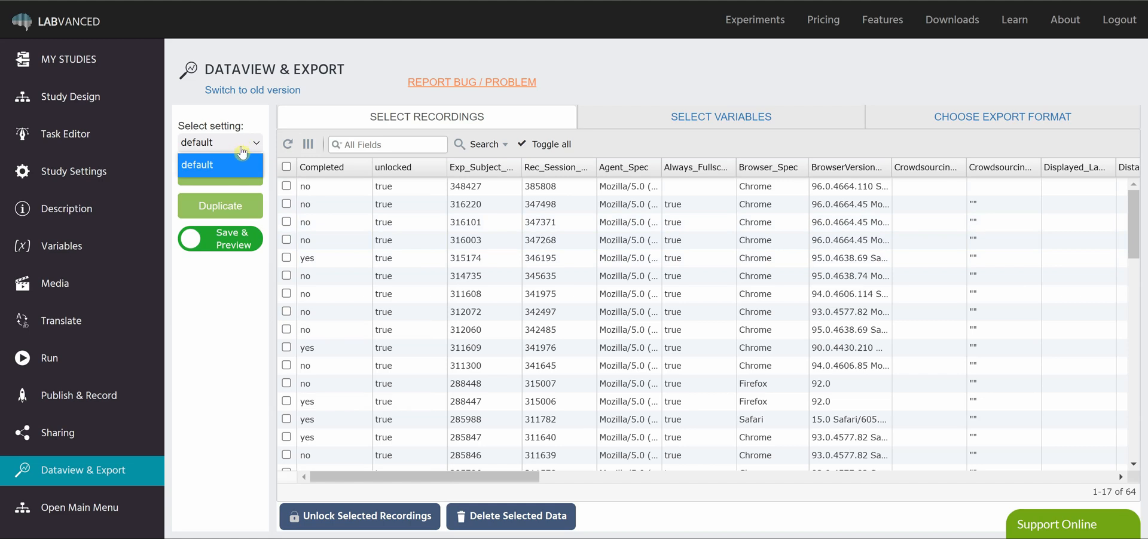
click(220, 165)
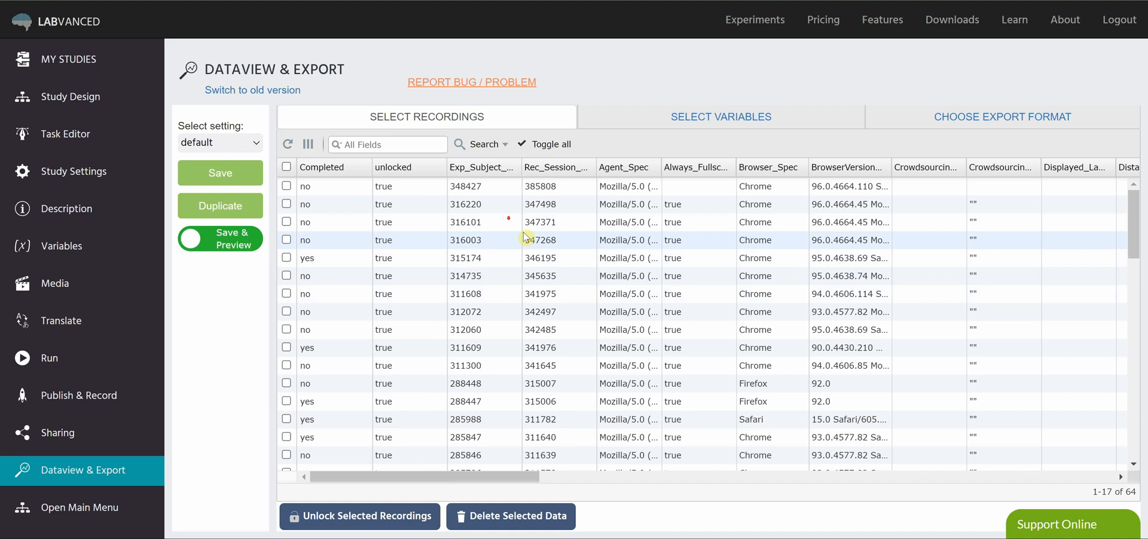
mouse_move(476, 118)
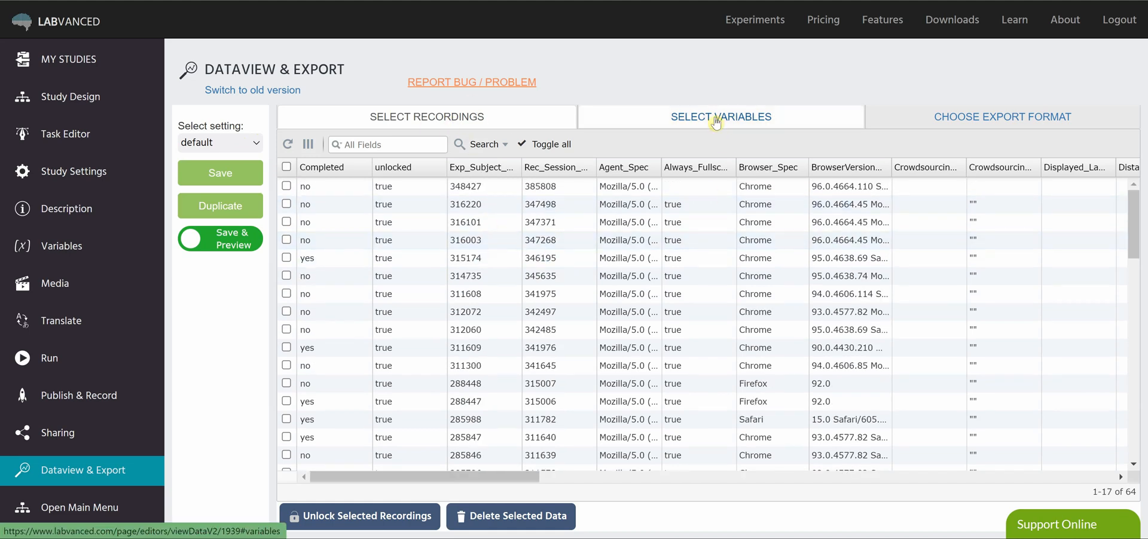
Uncheck Start_Time_Local and End_Time_Local, leaving 35 variables selected
click(721, 116)
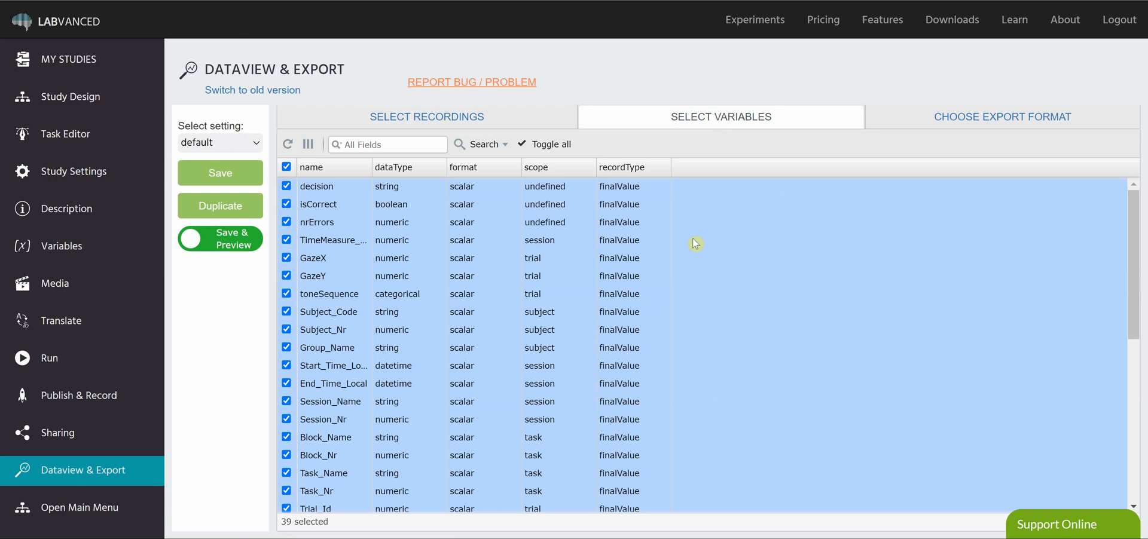
mouse_move(349, 225)
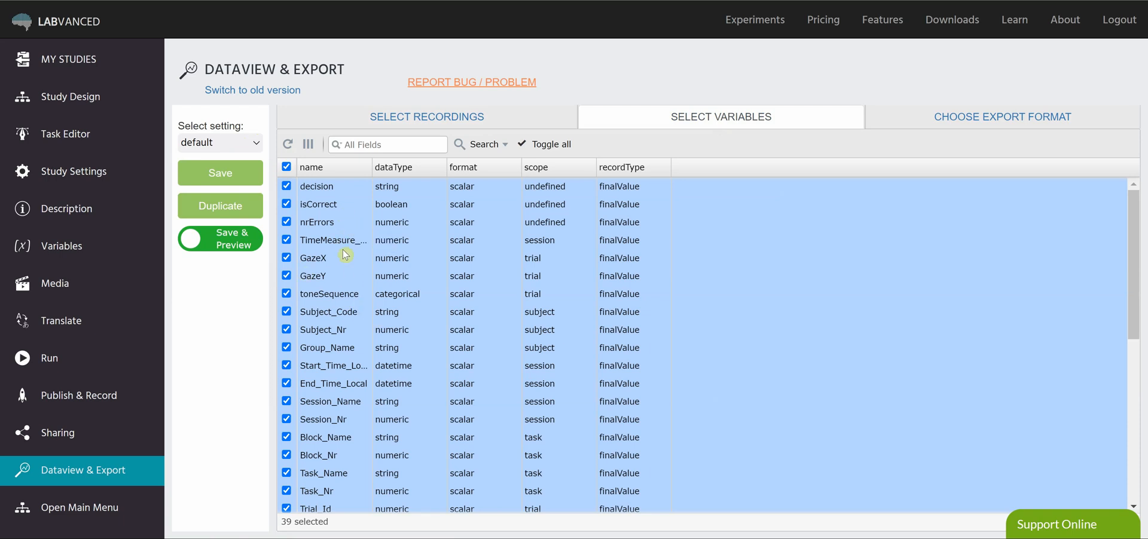
mouse_move(348, 225)
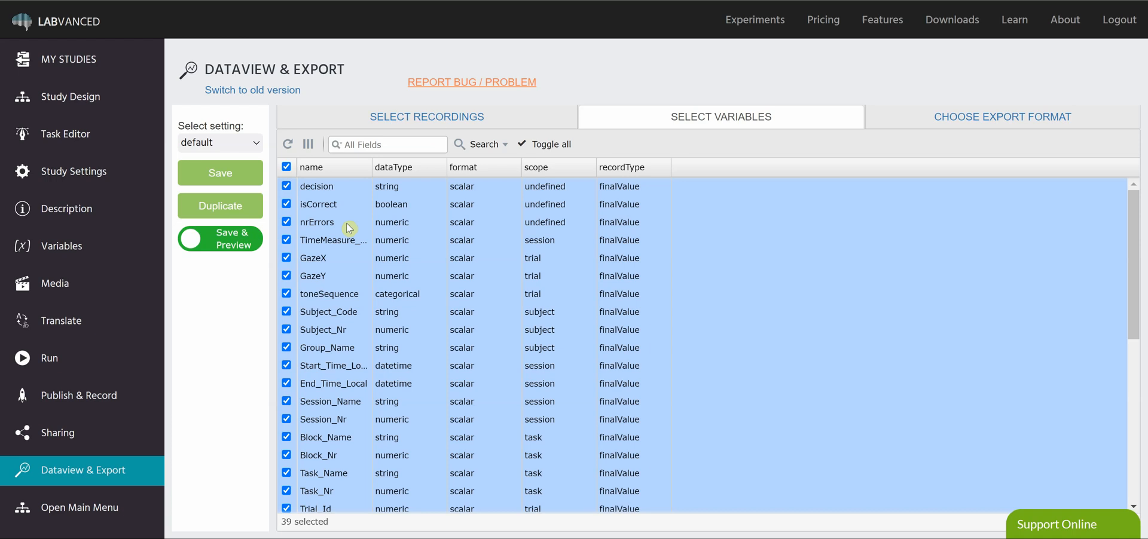
mouse_move(350, 225)
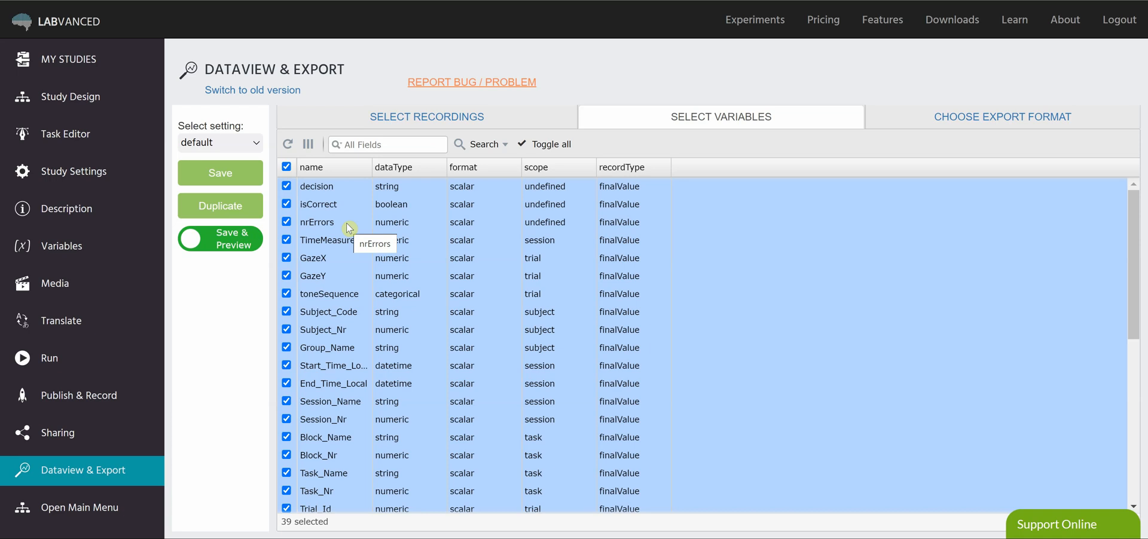
scroll(down, 3)
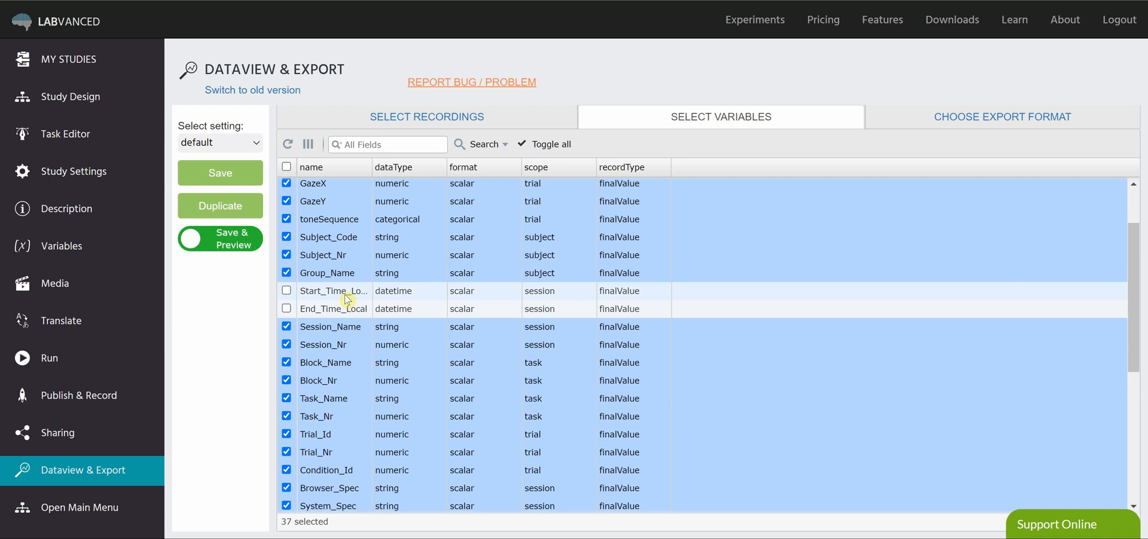
mouse_move(380, 288)
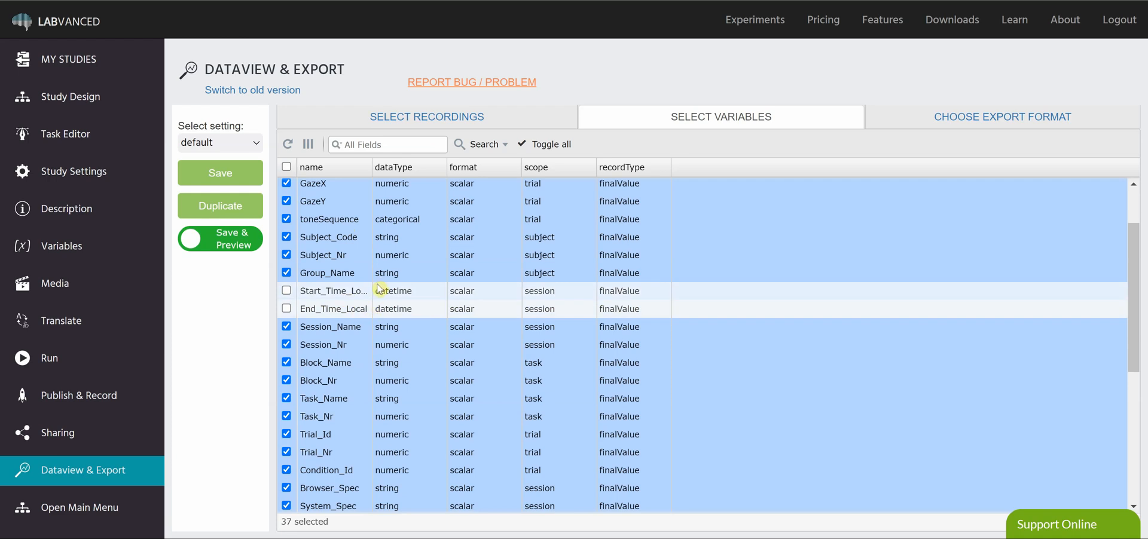
scroll(down, 3)
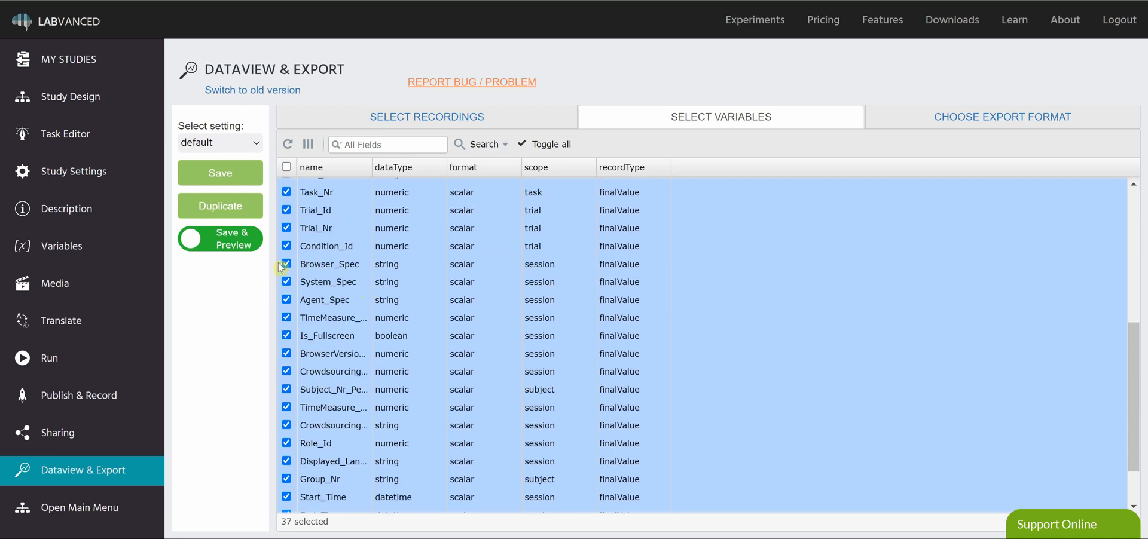
click(285, 264)
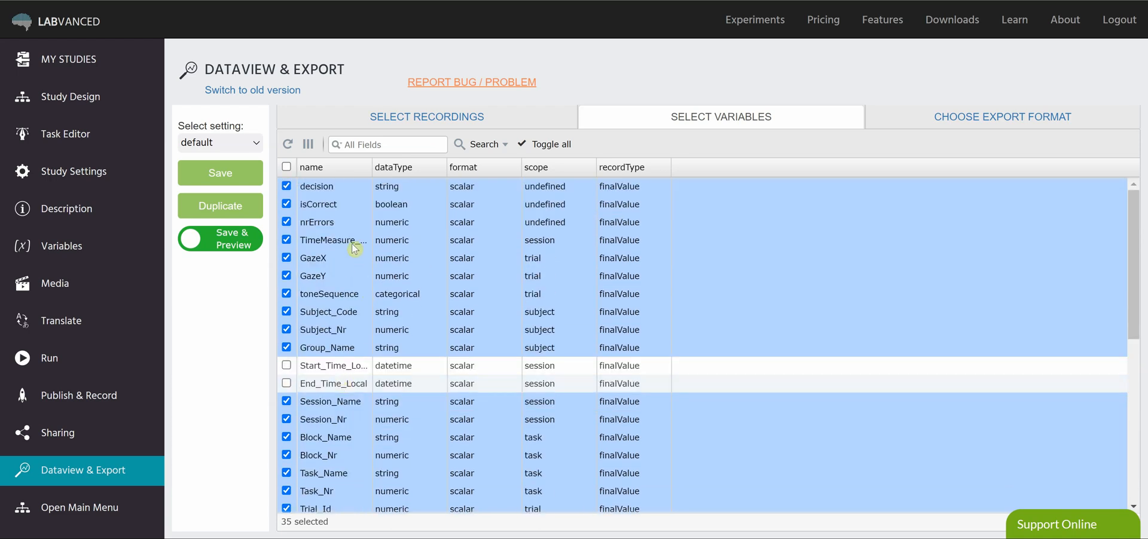
mouse_move(378, 245)
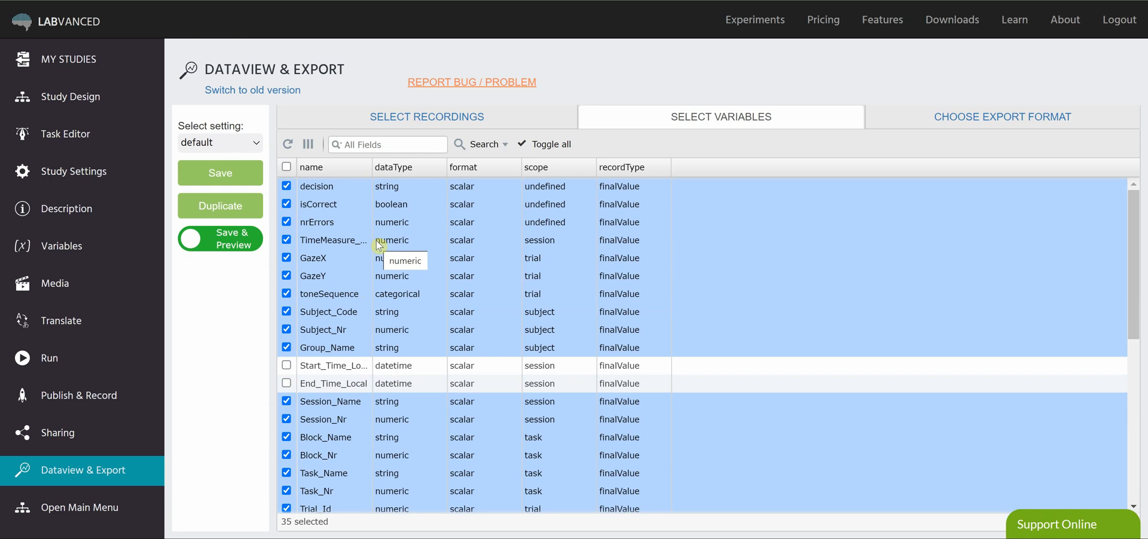
mouse_move(351, 271)
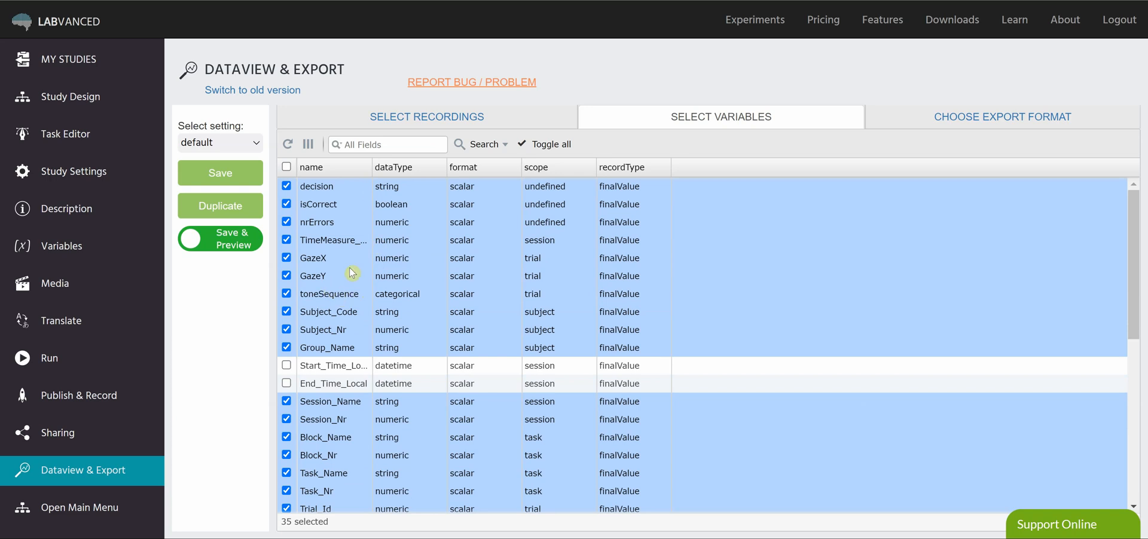
scroll(down, 3)
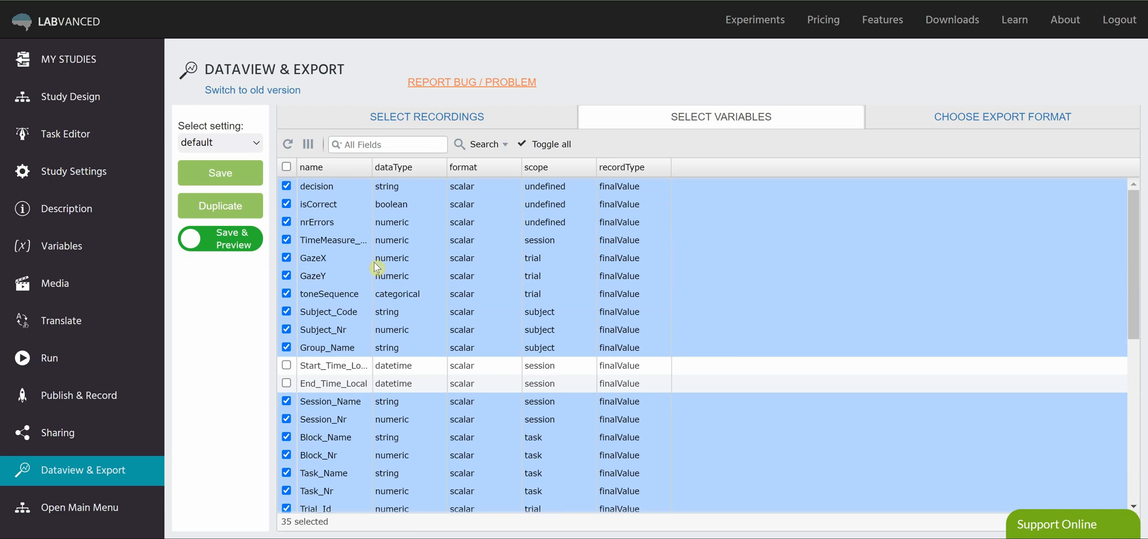
mouse_move(383, 259)
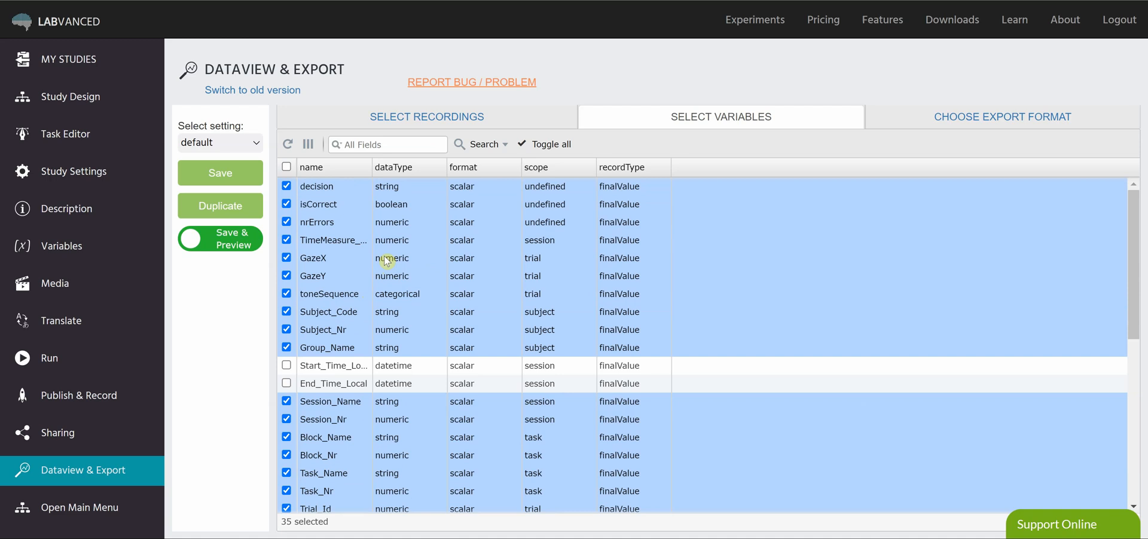
mouse_move(359, 285)
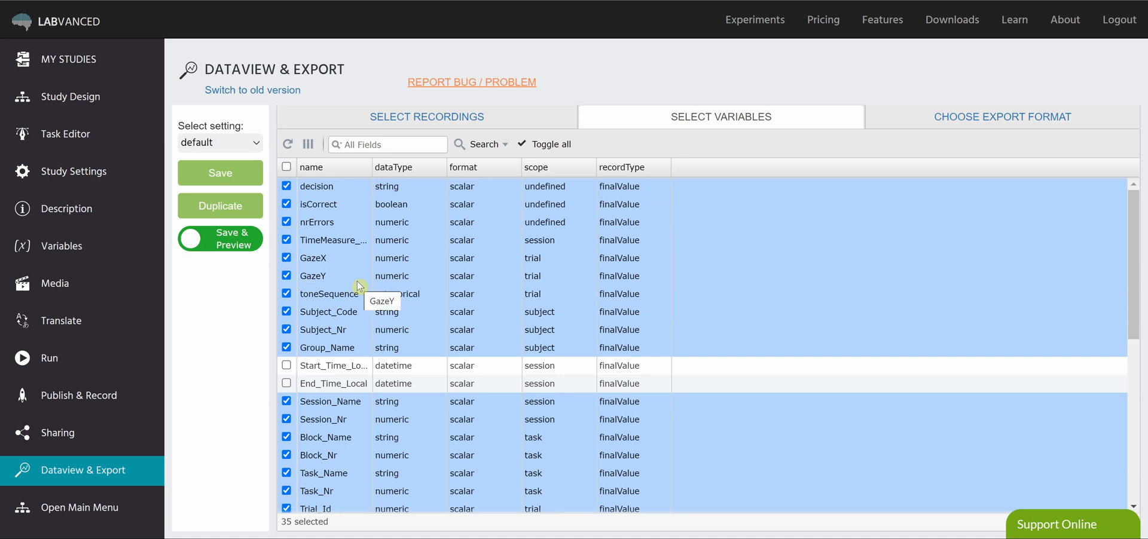
mouse_move(508, 227)
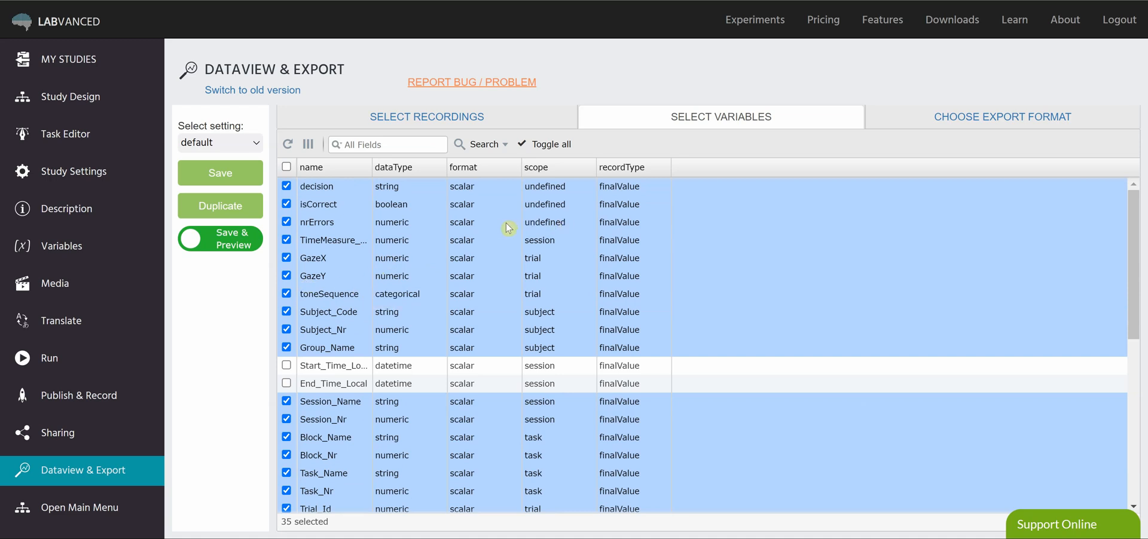
mouse_move(307, 144)
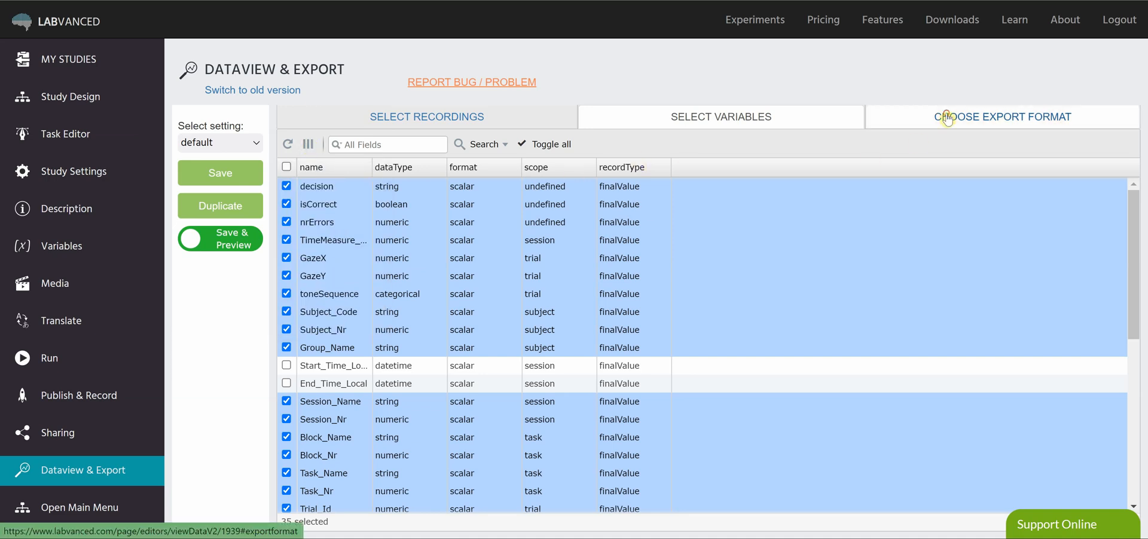
Show the export format: per-session sub-directories, separate session and trial files, CSV in UTF-8
click(1003, 116)
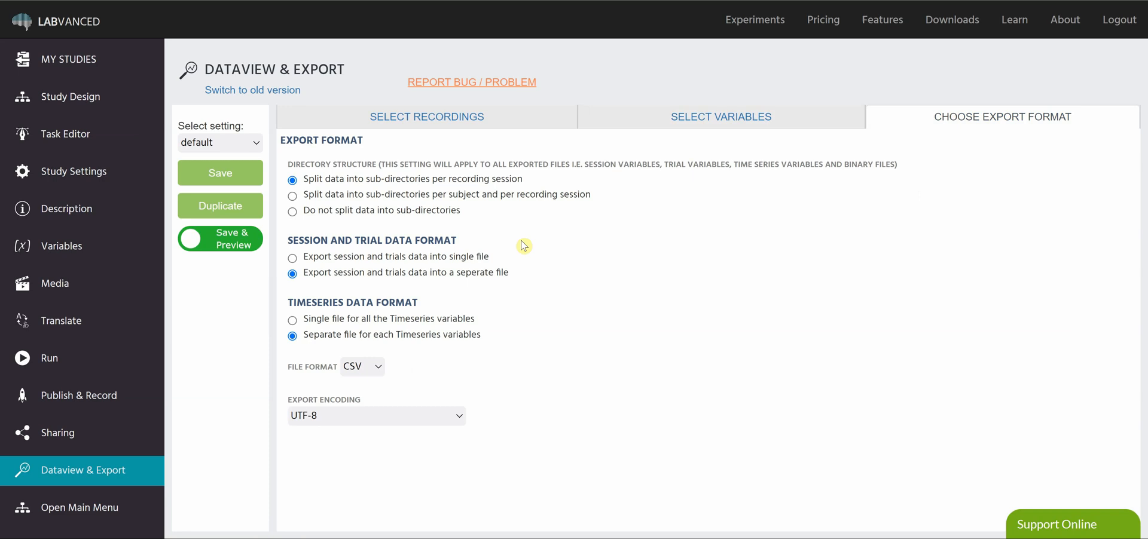
mouse_move(528, 241)
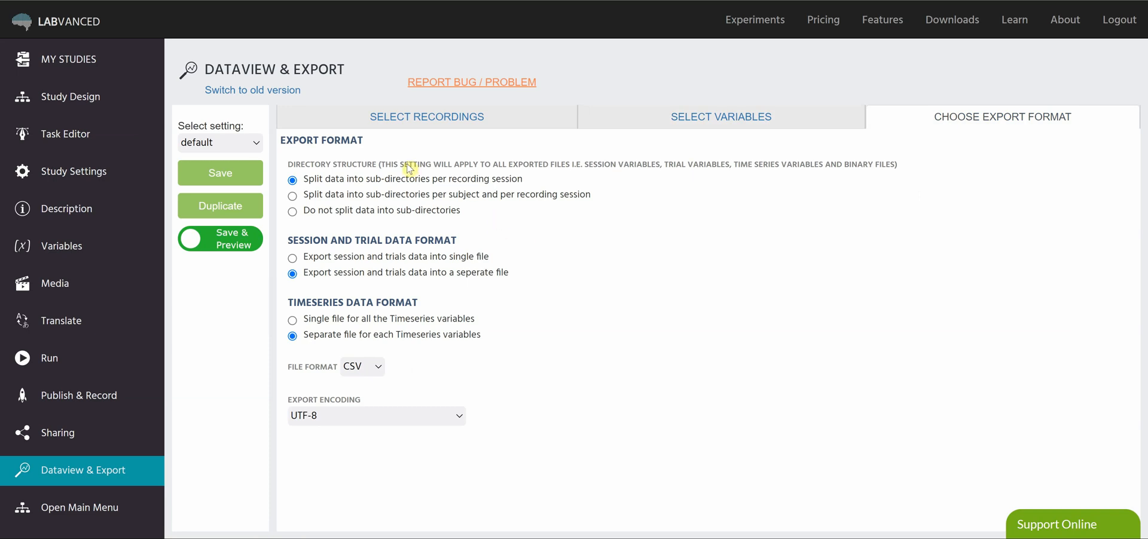
mouse_move(432, 180)
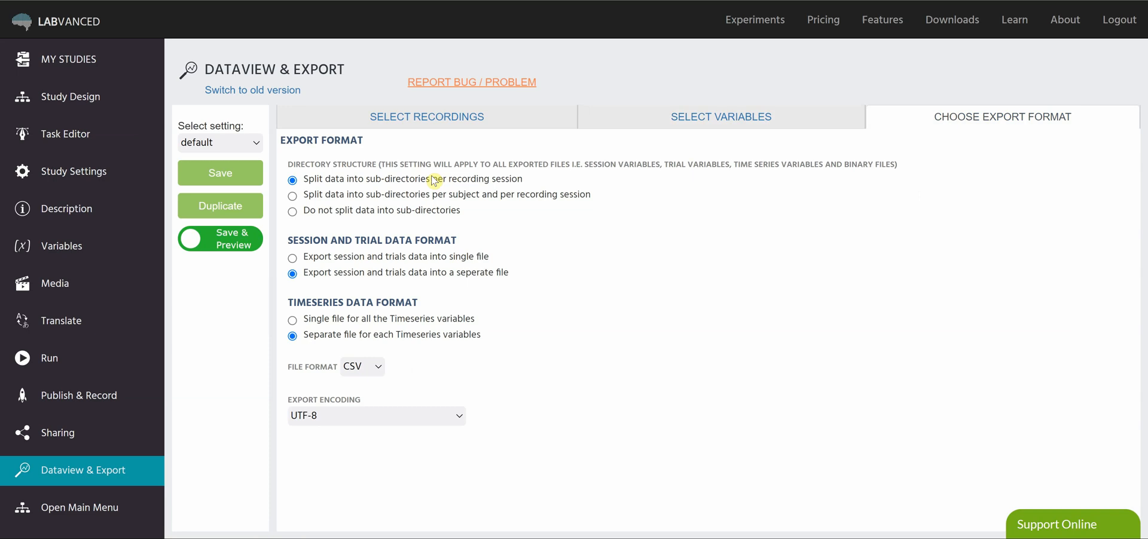
mouse_move(569, 182)
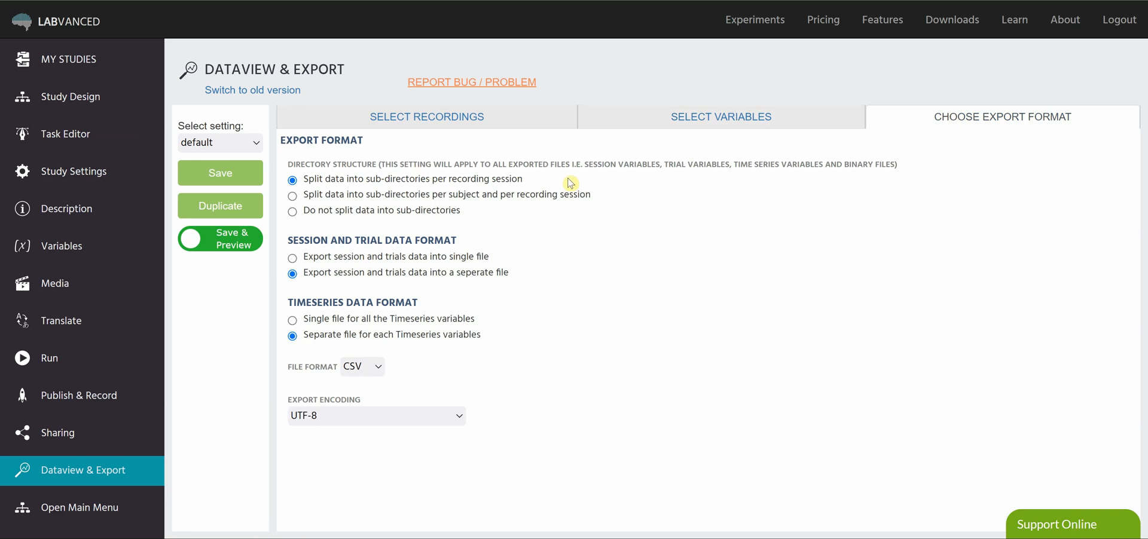
mouse_move(531, 185)
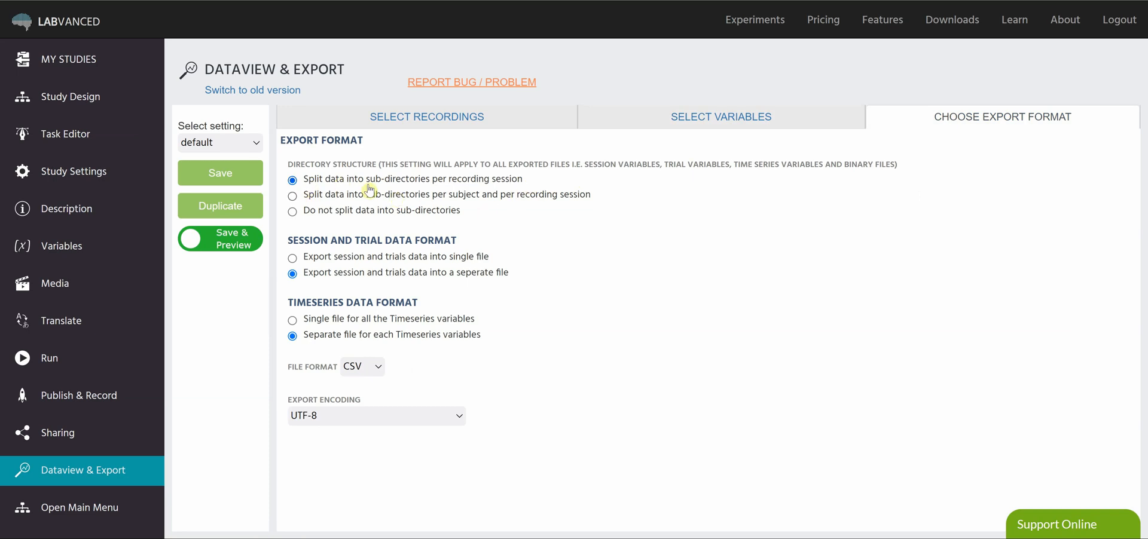
mouse_move(547, 181)
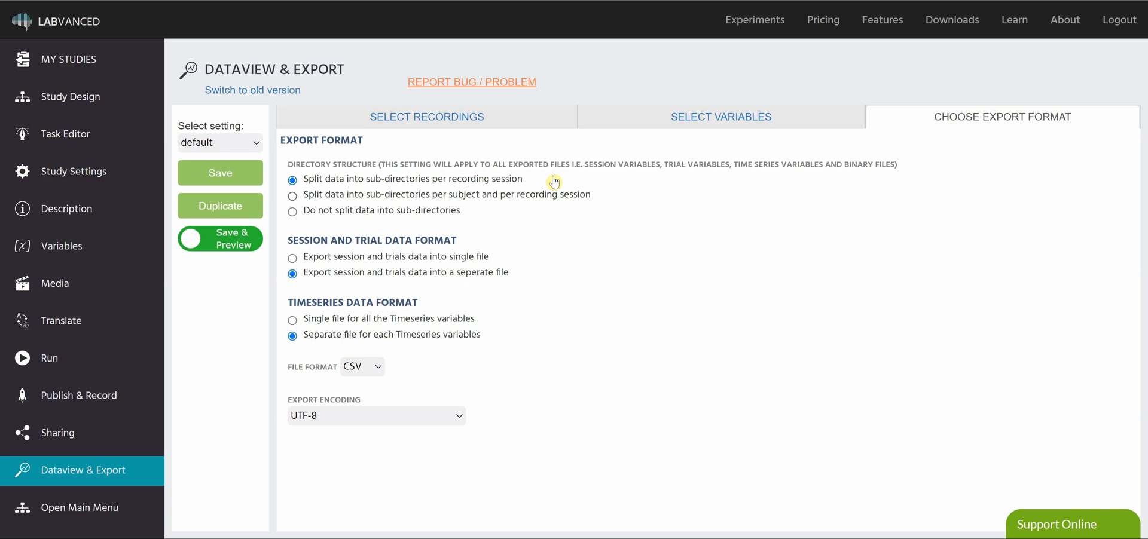
mouse_move(547, 205)
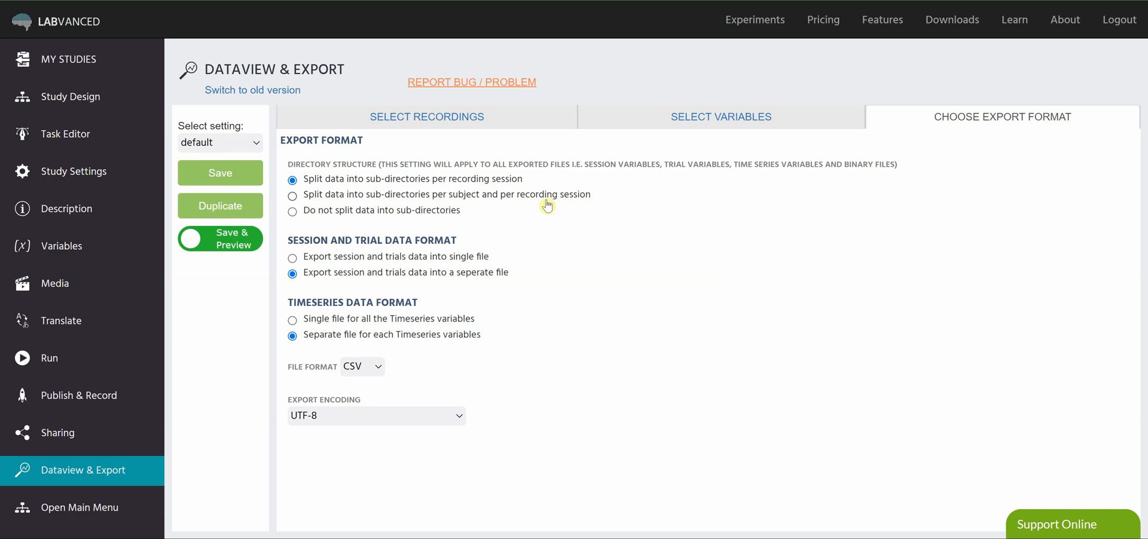
mouse_move(557, 219)
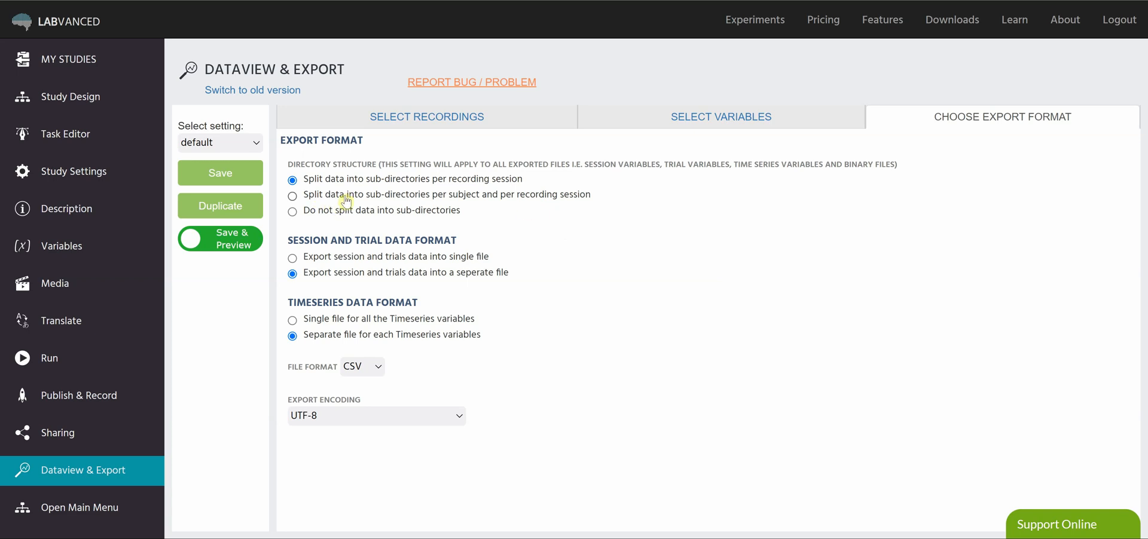
mouse_move(522, 216)
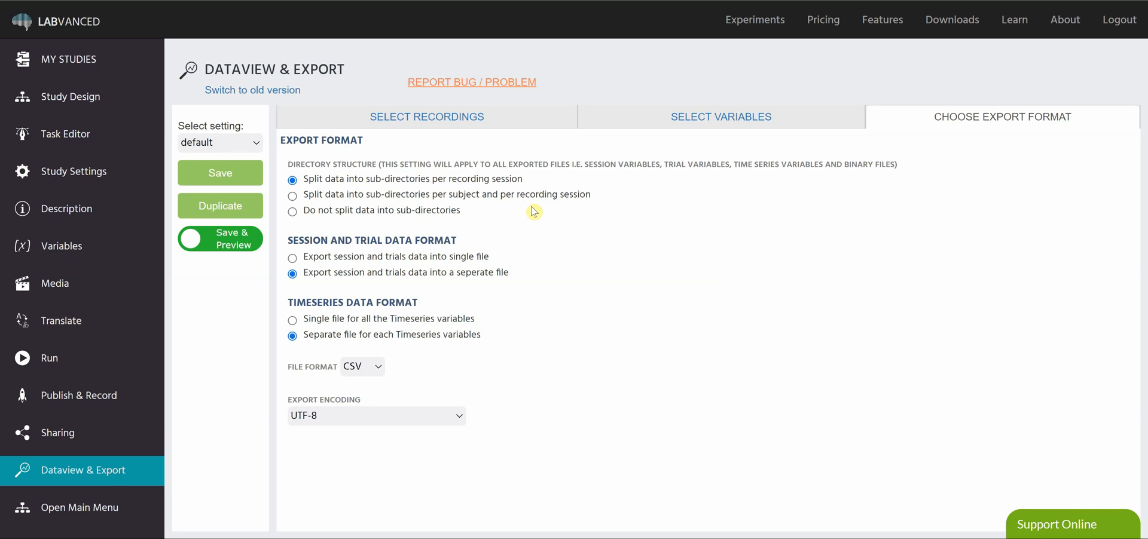
mouse_move(615, 177)
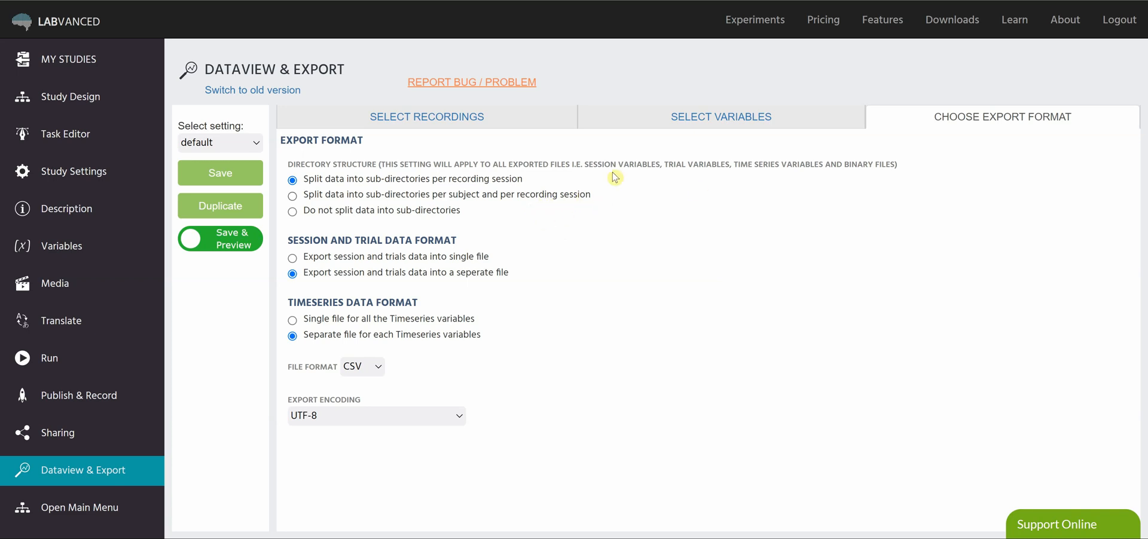
mouse_move(601, 230)
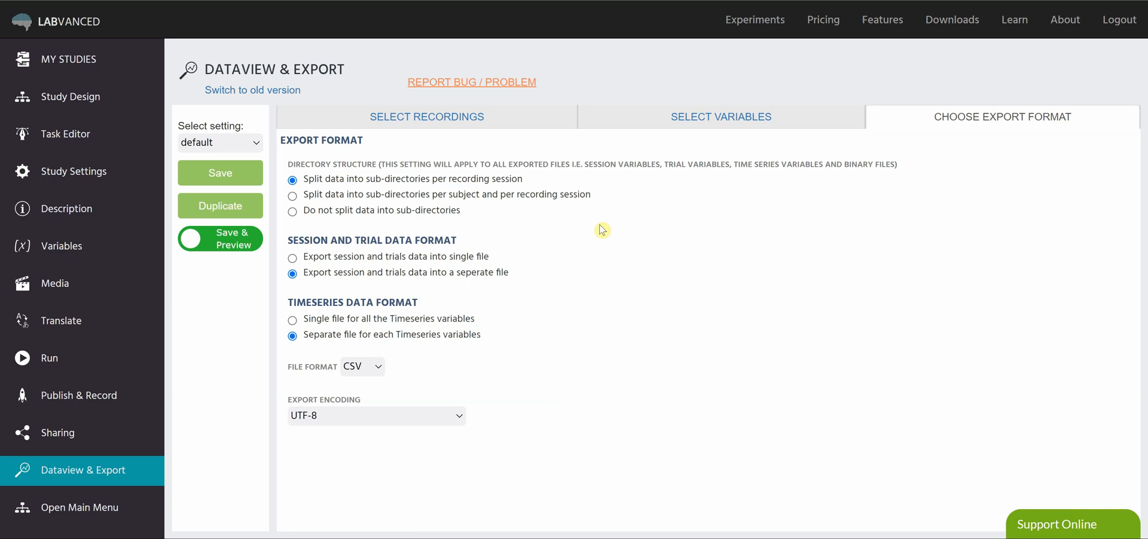
mouse_move(593, 232)
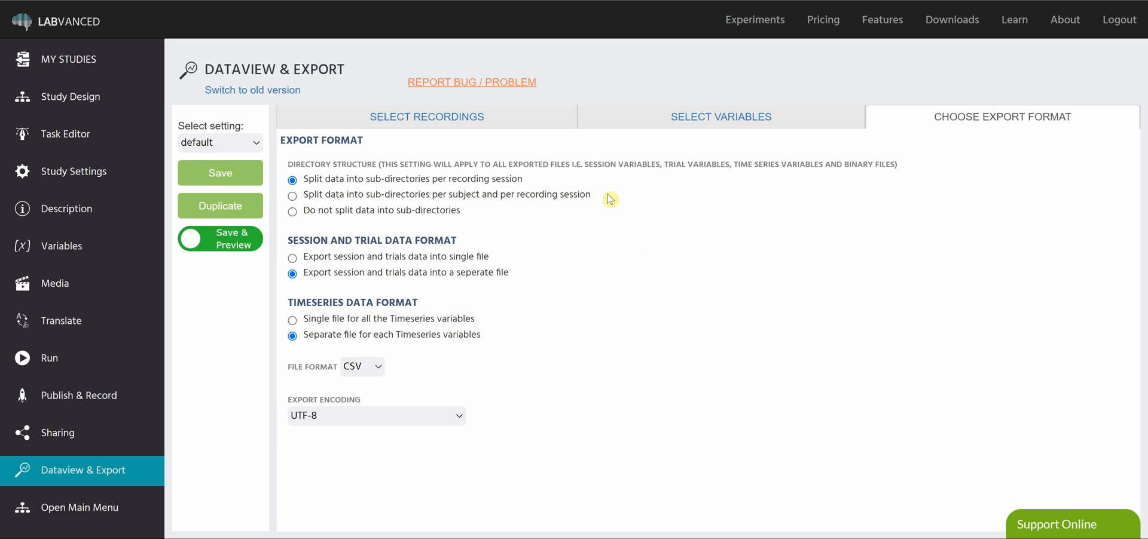
mouse_move(373, 225)
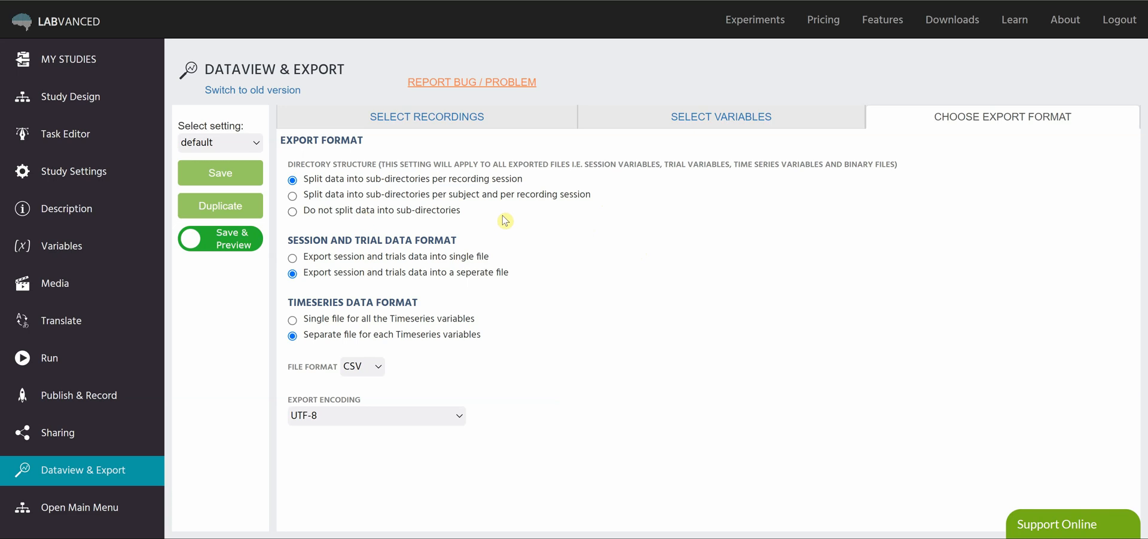
mouse_move(484, 218)
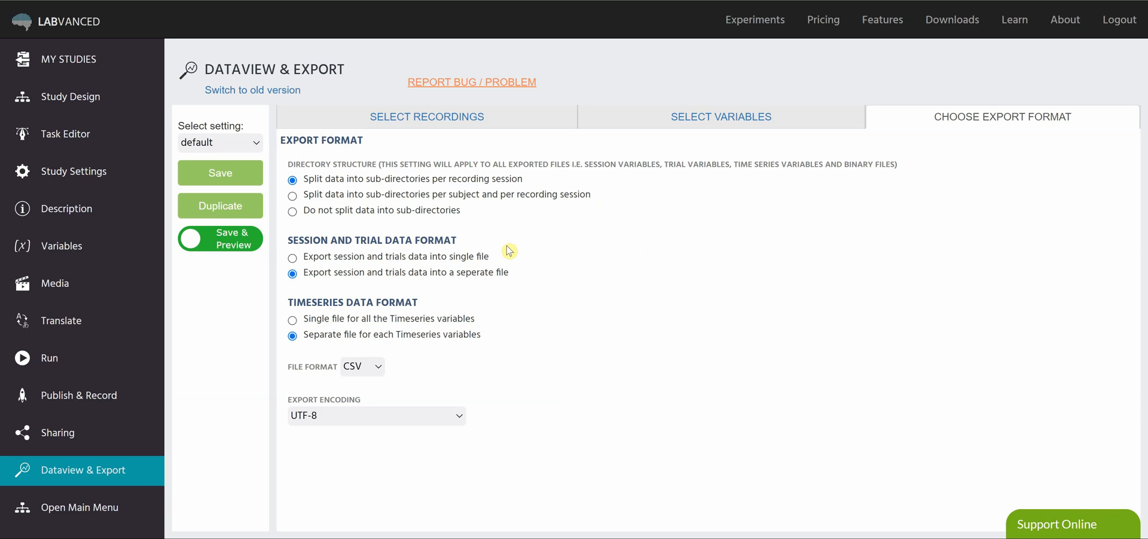
mouse_move(519, 255)
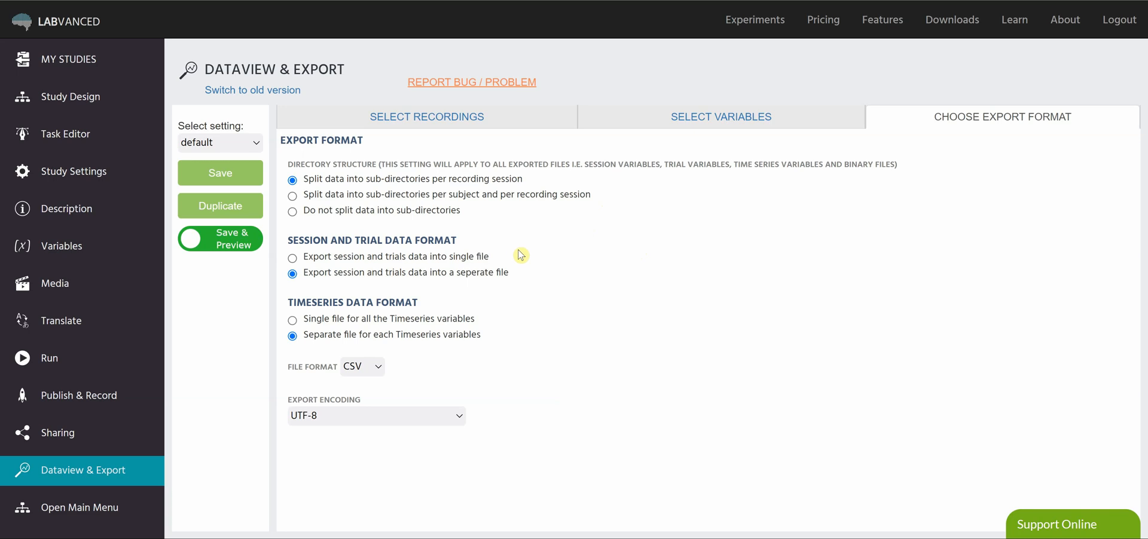
mouse_move(524, 251)
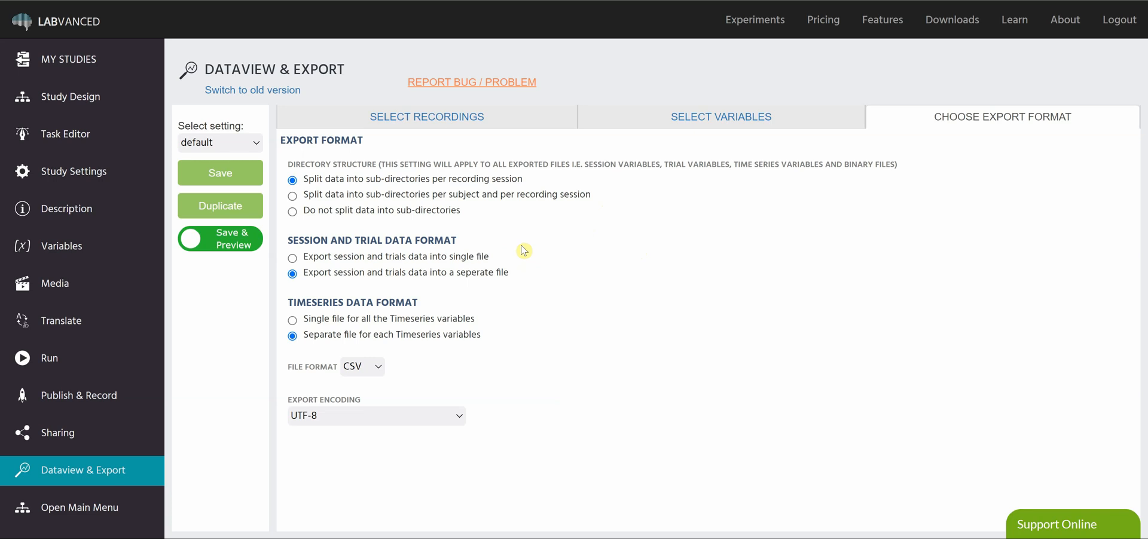
mouse_move(523, 269)
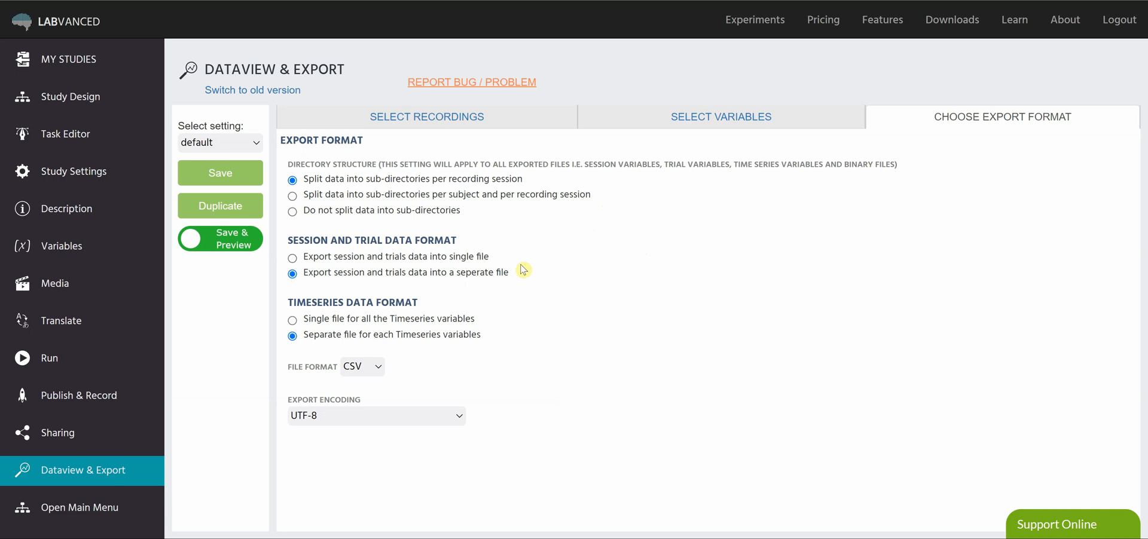
mouse_move(539, 256)
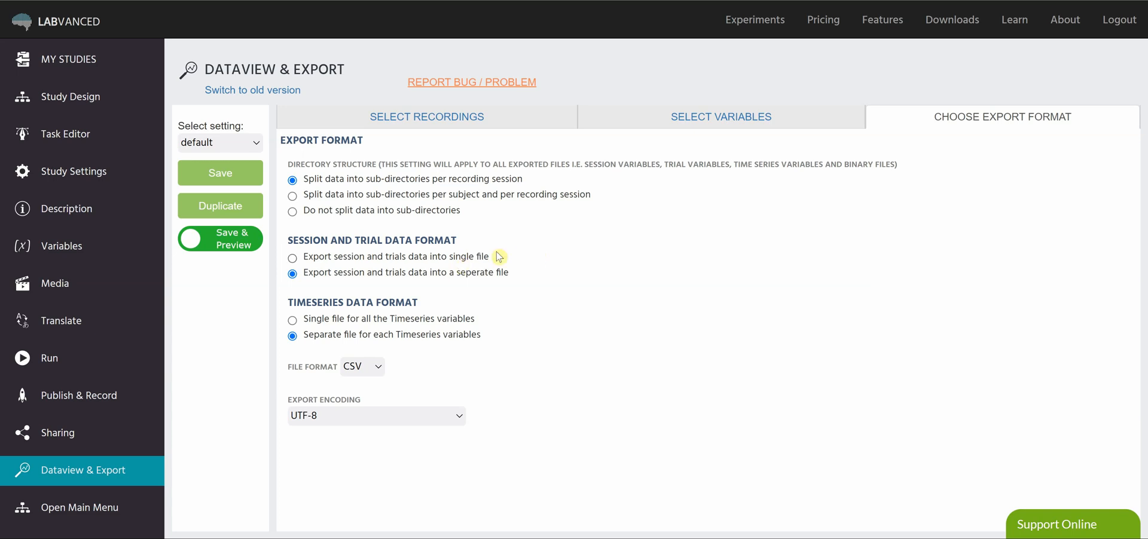
mouse_move(509, 256)
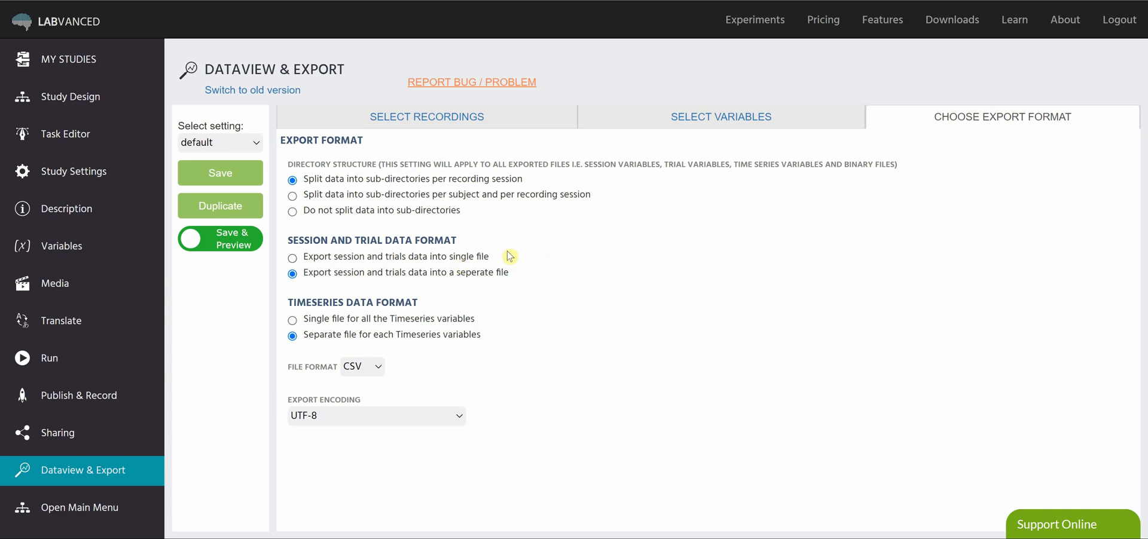
mouse_move(514, 281)
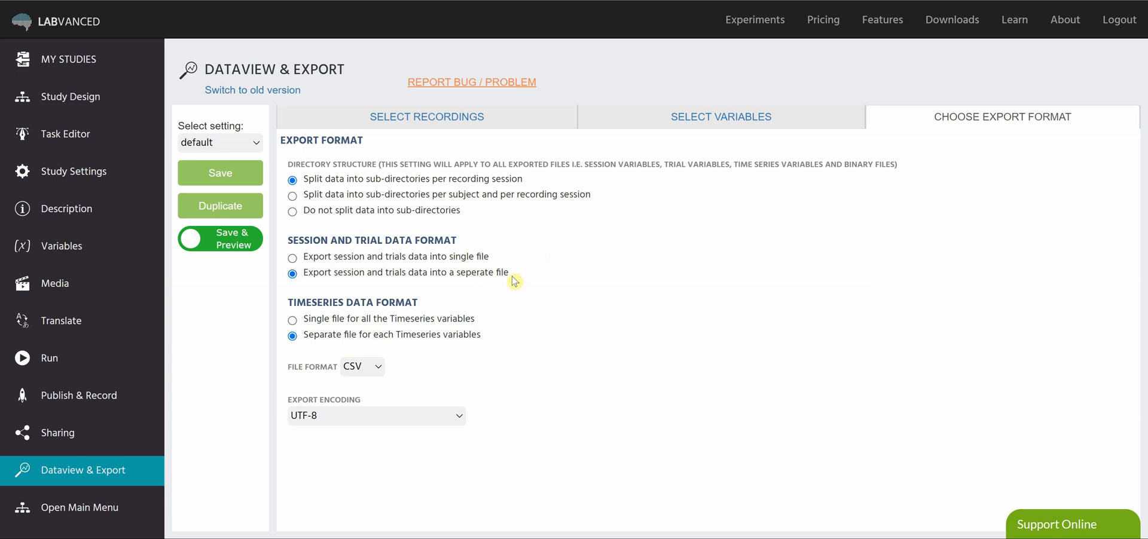
mouse_move(517, 280)
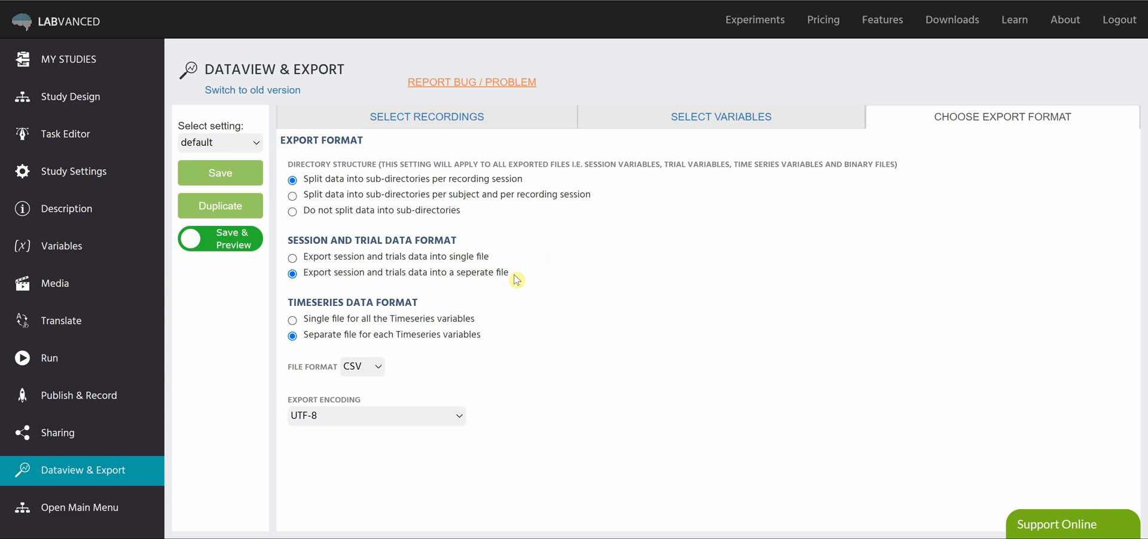
mouse_move(524, 275)
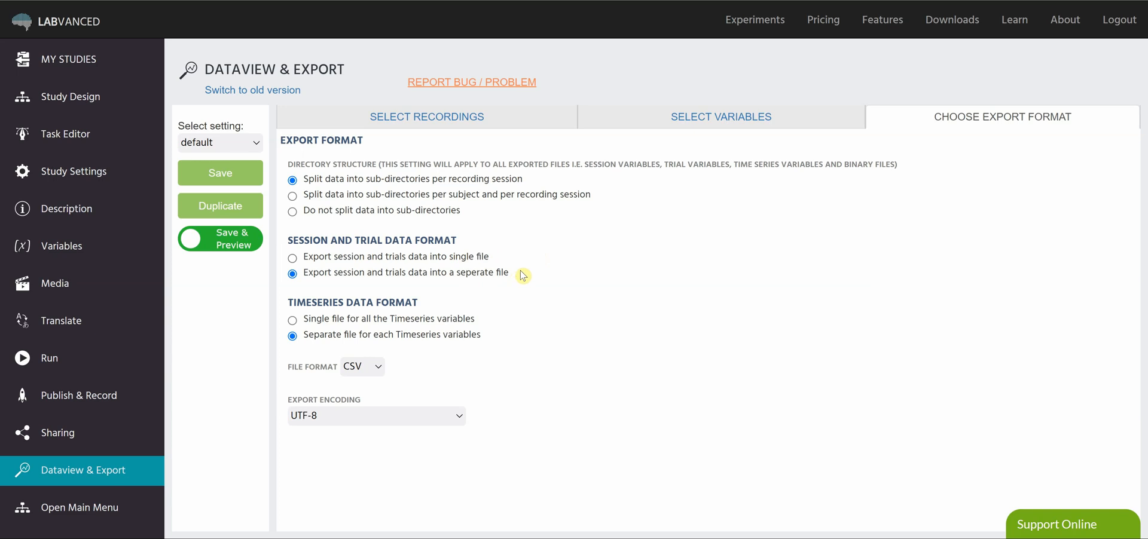
mouse_move(517, 279)
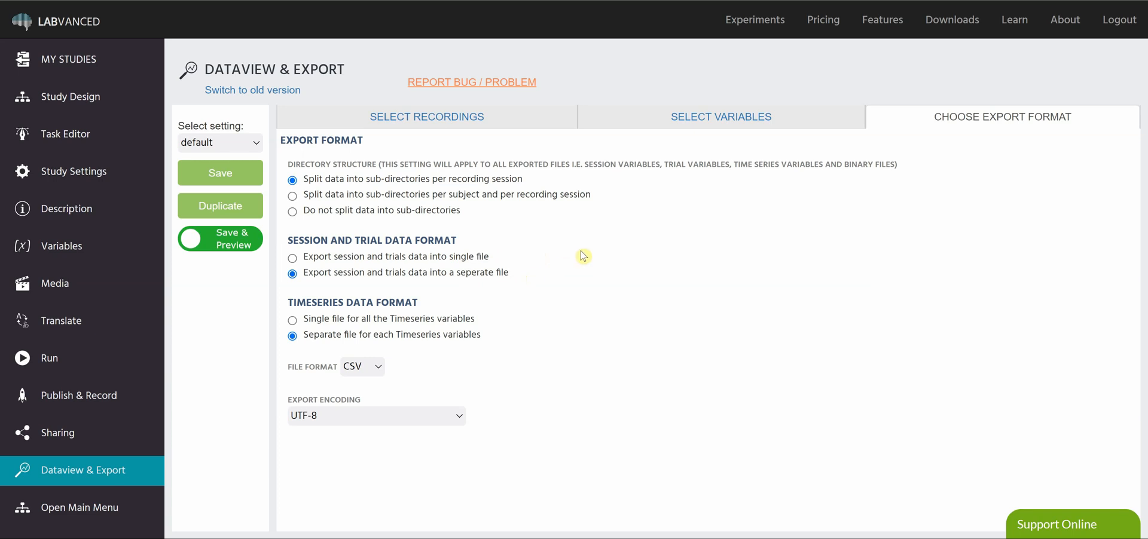
mouse_move(519, 263)
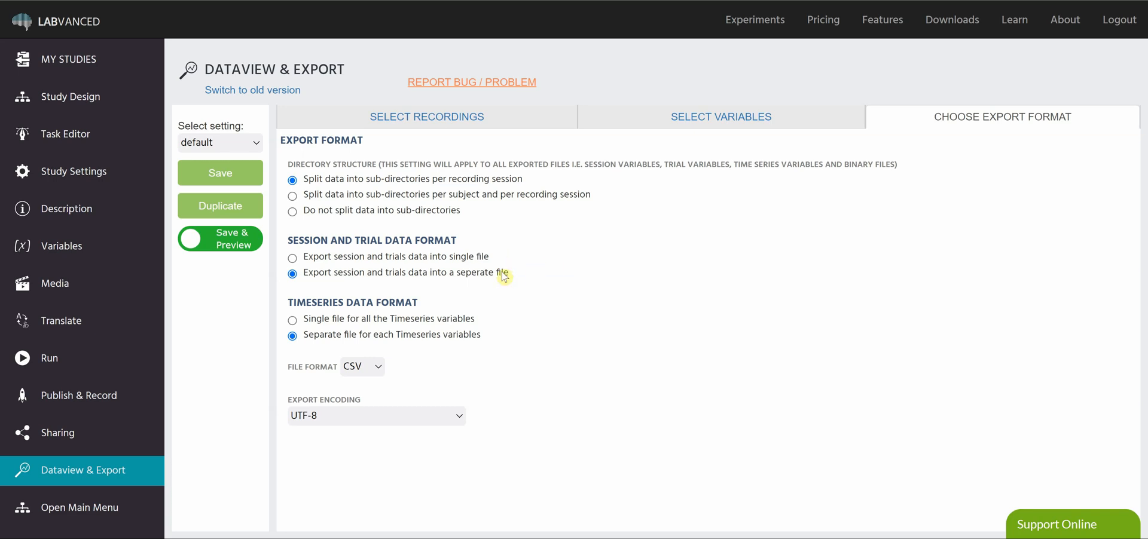
mouse_move(526, 327)
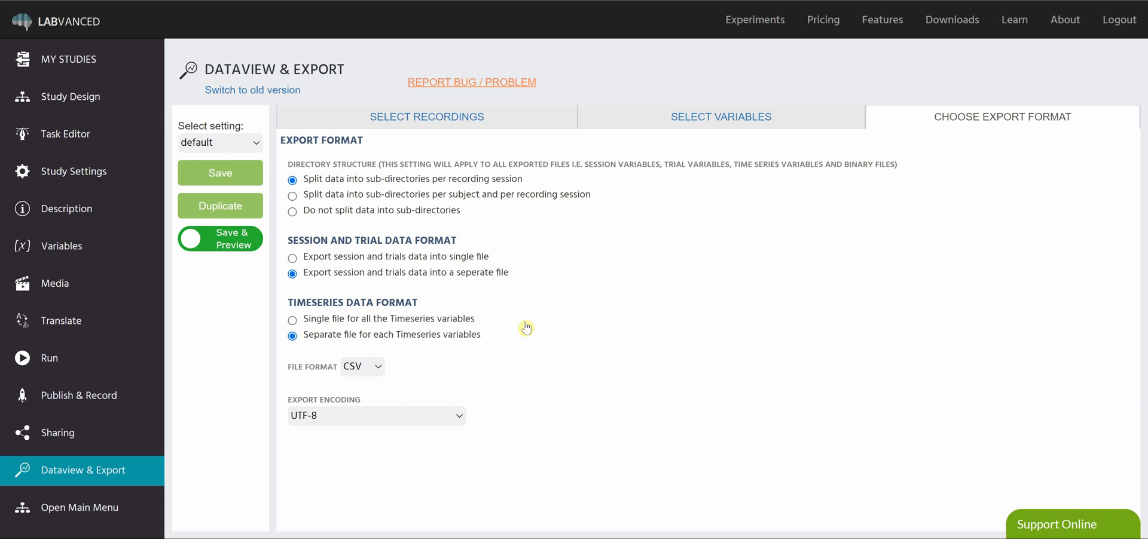
mouse_move(500, 324)
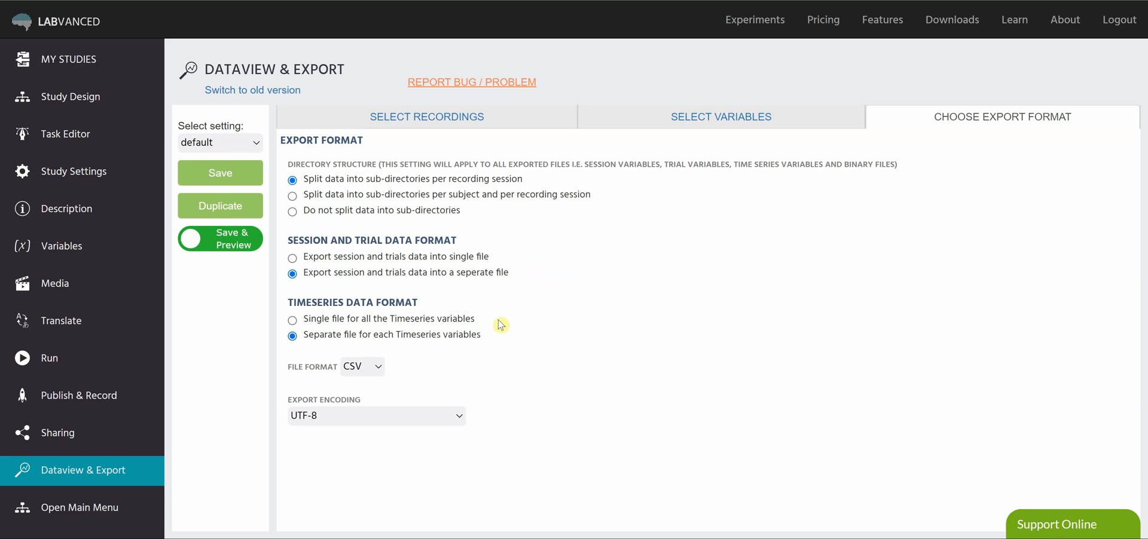
mouse_move(472, 323)
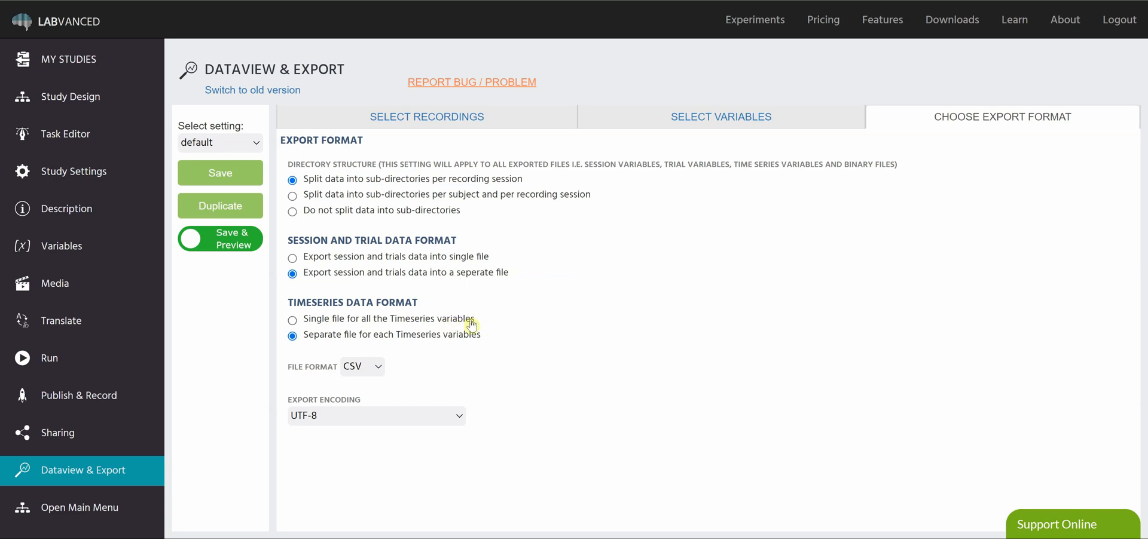
mouse_move(479, 318)
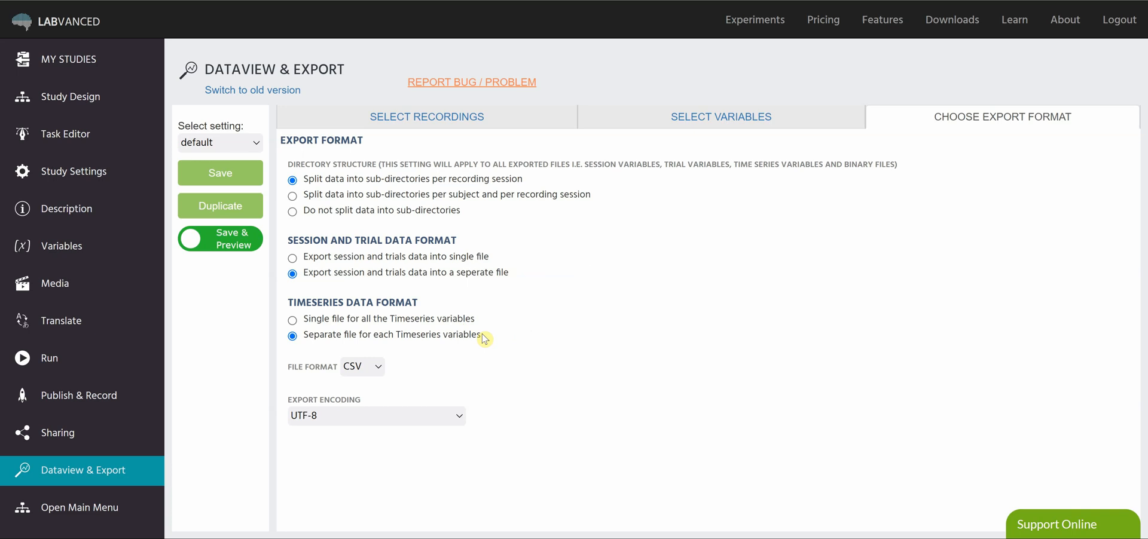
mouse_move(497, 343)
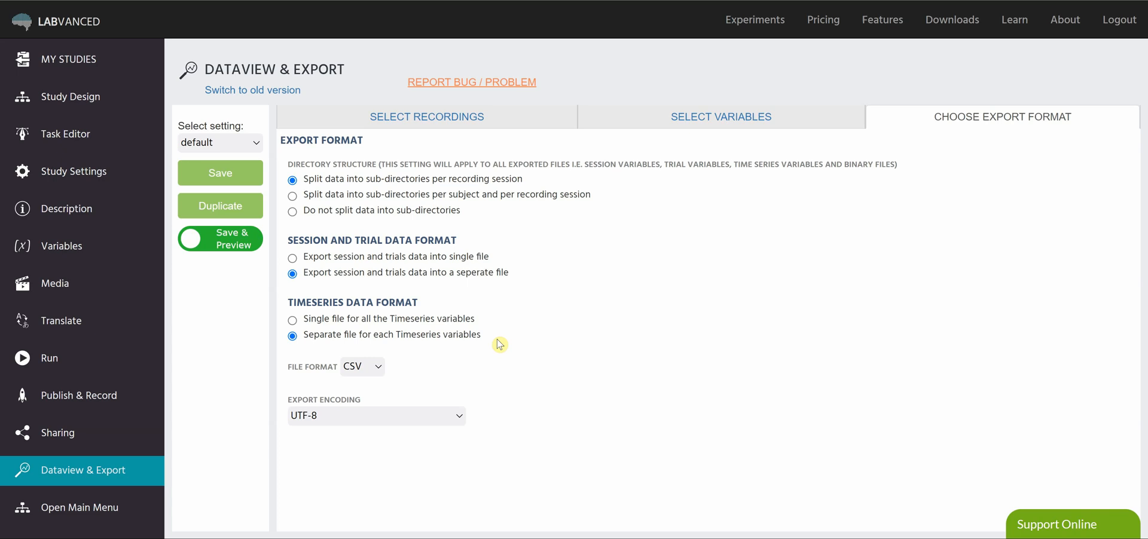
mouse_move(504, 339)
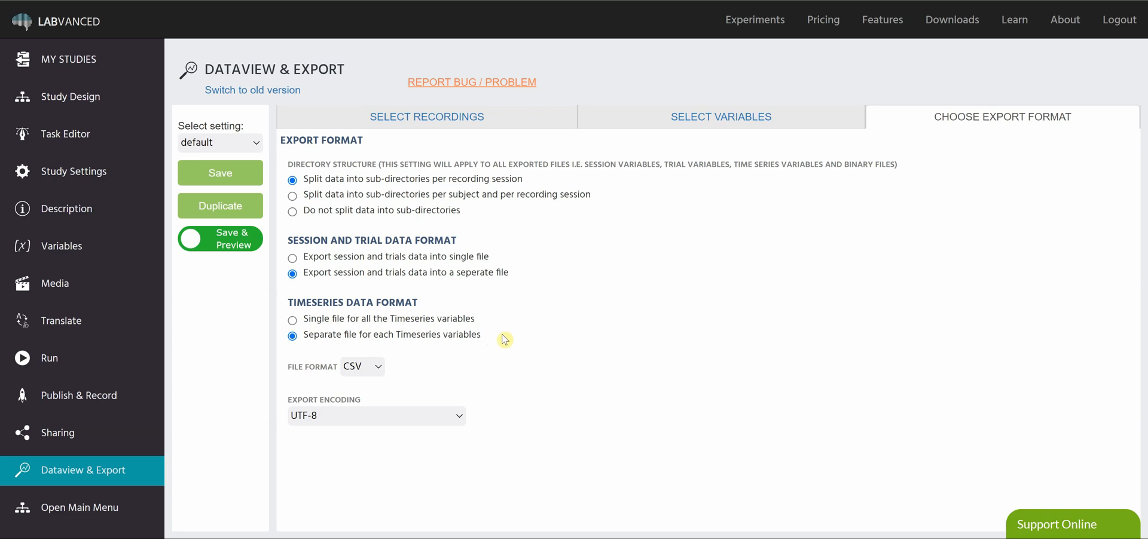
mouse_move(430, 322)
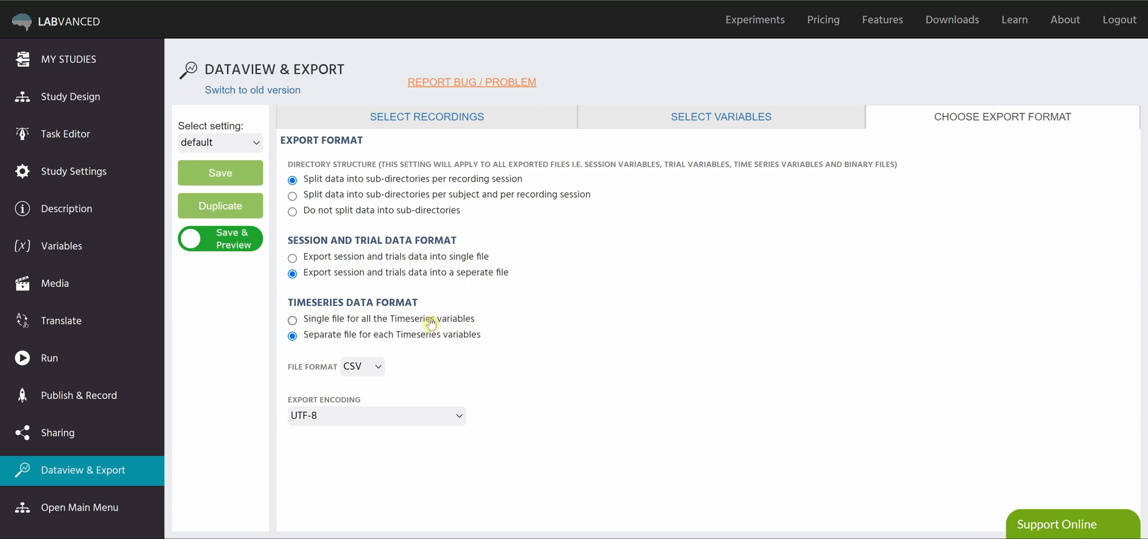
mouse_move(491, 318)
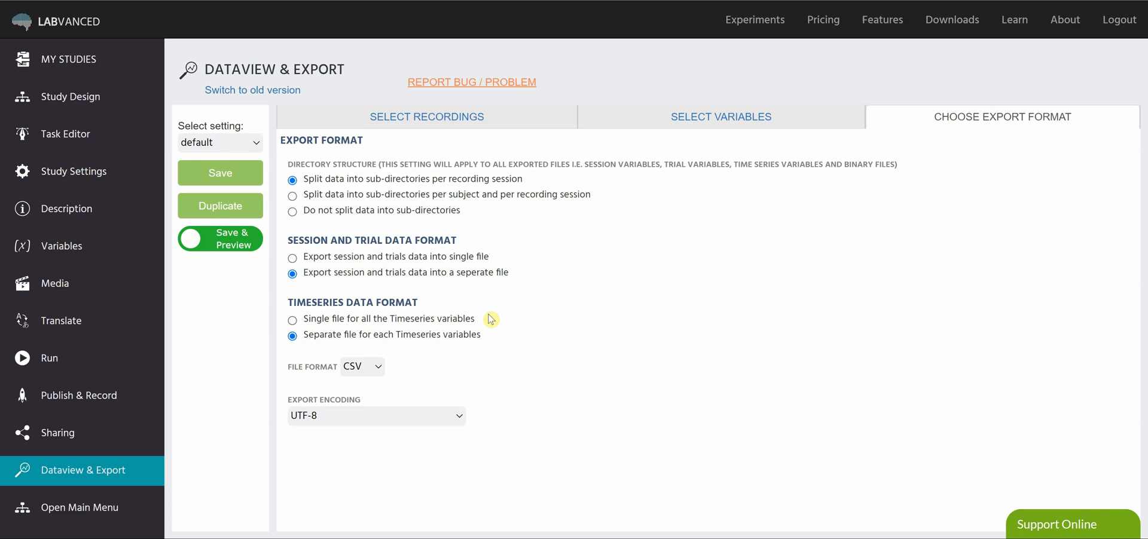
mouse_move(434, 345)
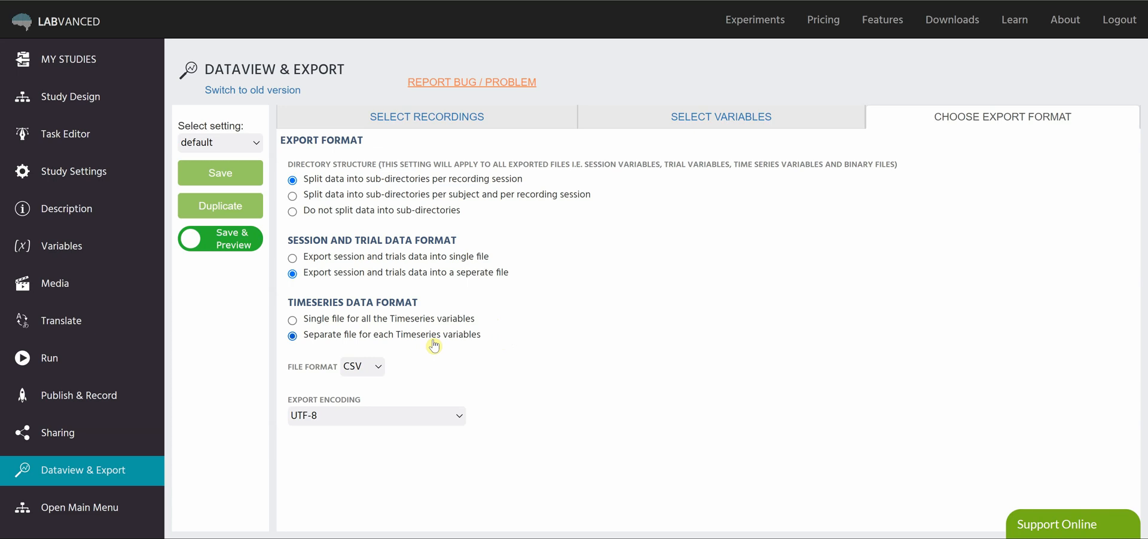
mouse_move(497, 341)
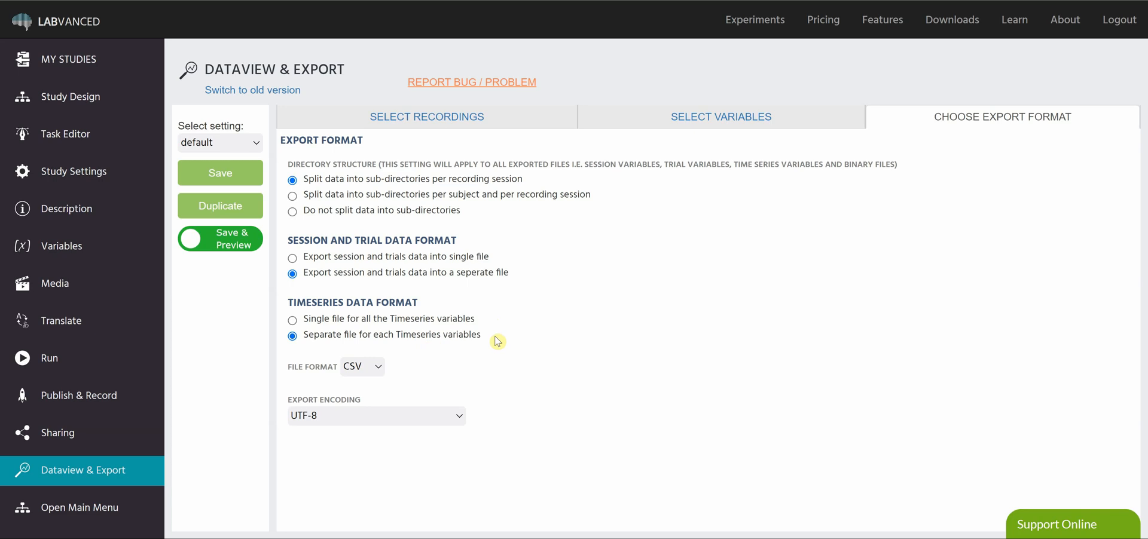
click(377, 367)
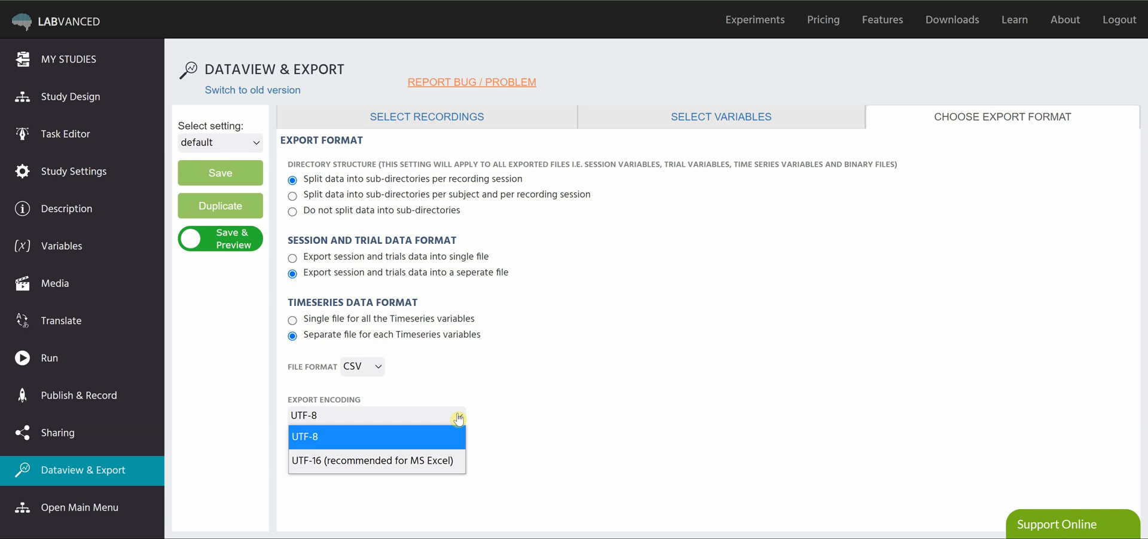
Keep UTF-8 export encoding and return to the variable list with all 39 checked
click(305, 436)
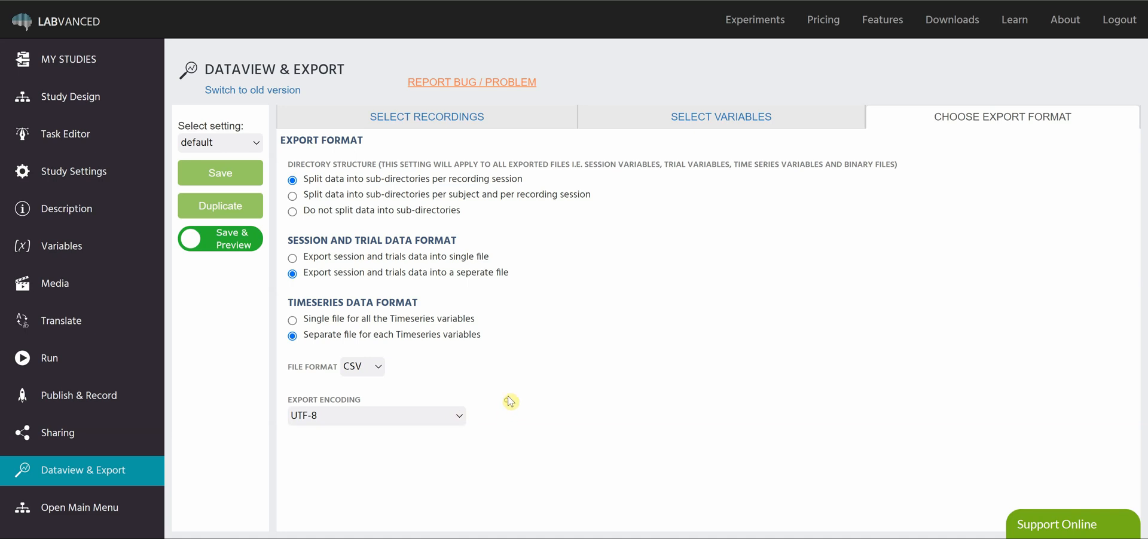
mouse_move(523, 233)
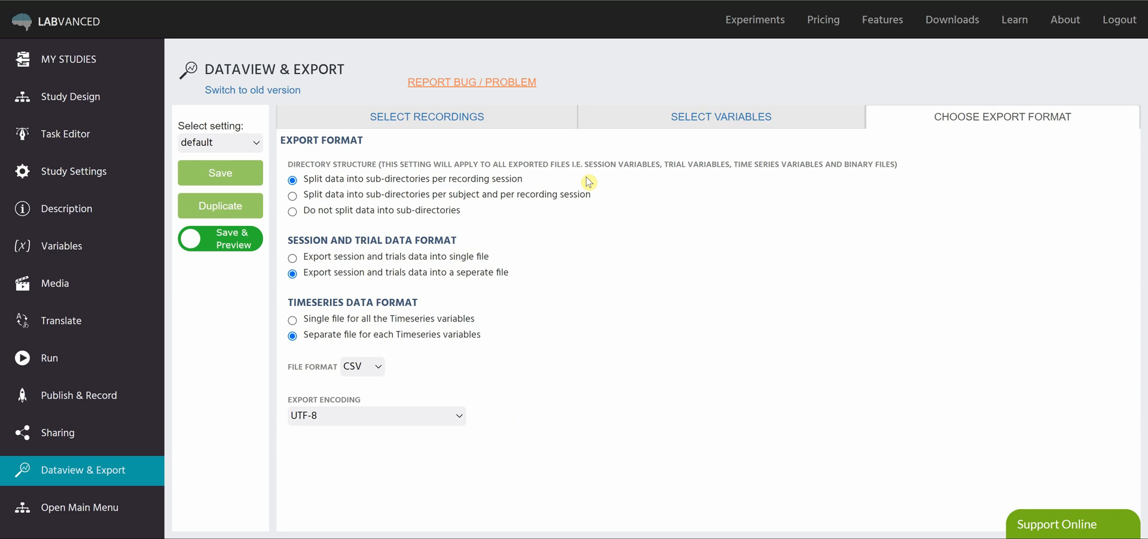
mouse_move(220, 172)
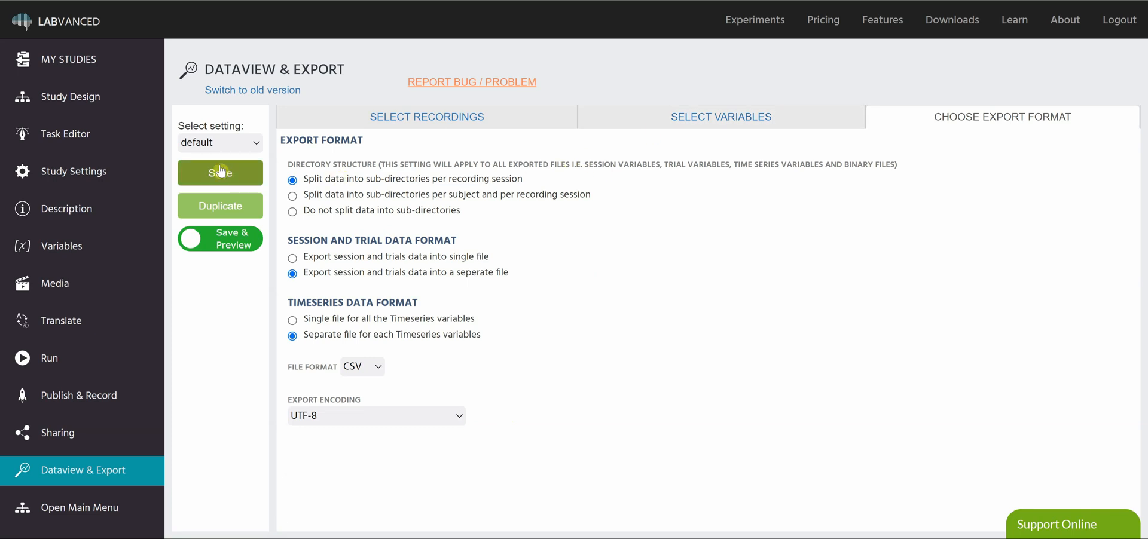
mouse_move(230, 153)
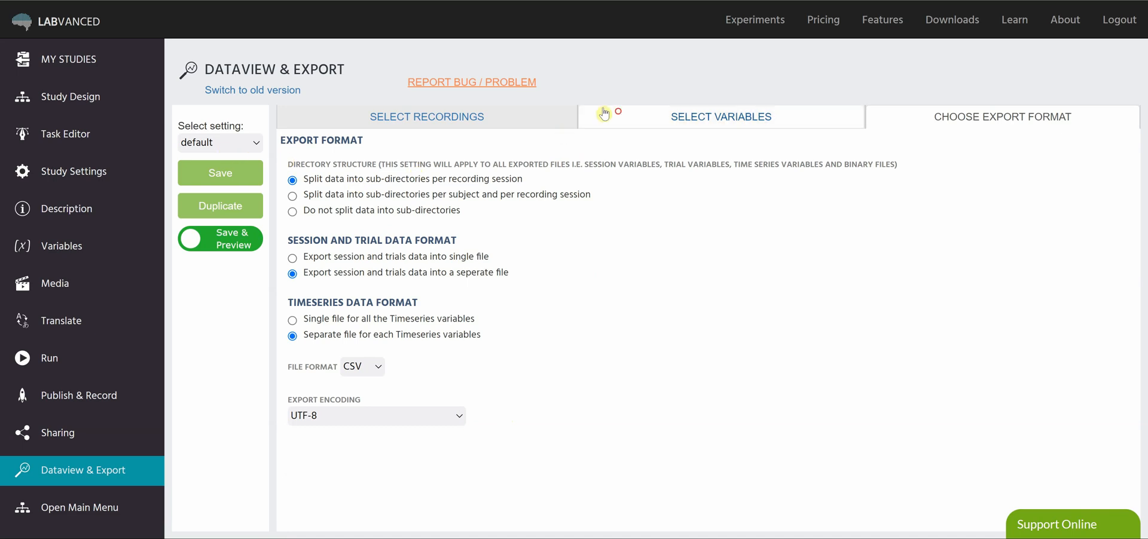
click(720, 116)
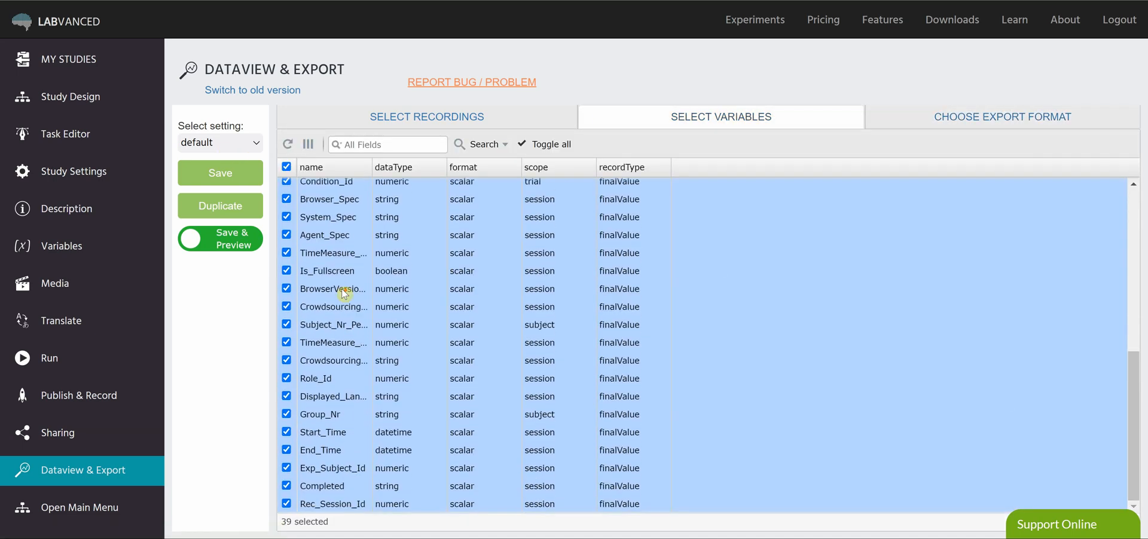
Uncheck Session_Nr, Block_Name and Browser_Spec and save with 34 variables selected
click(286, 306)
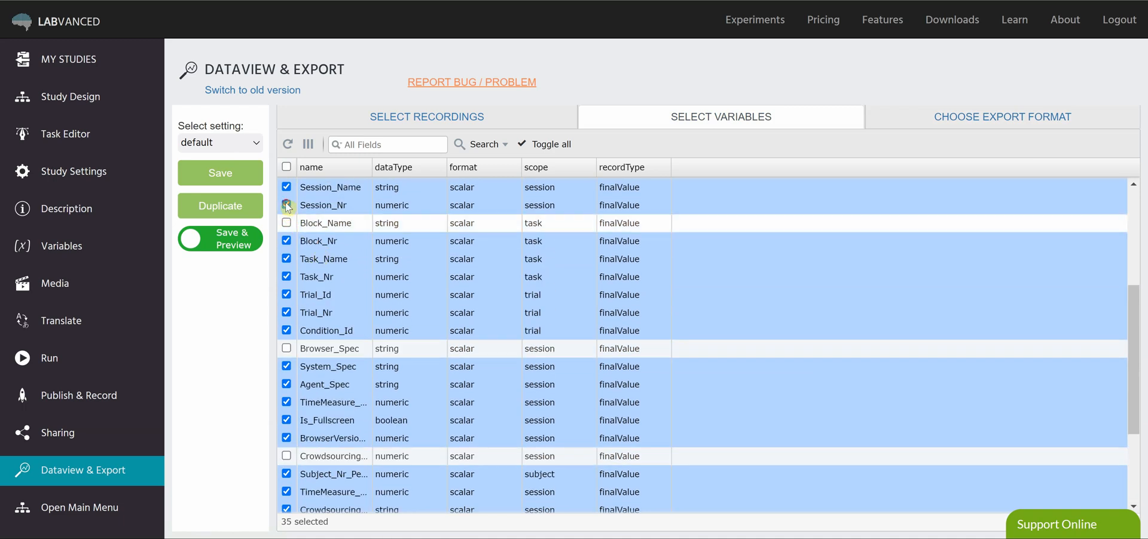
click(287, 205)
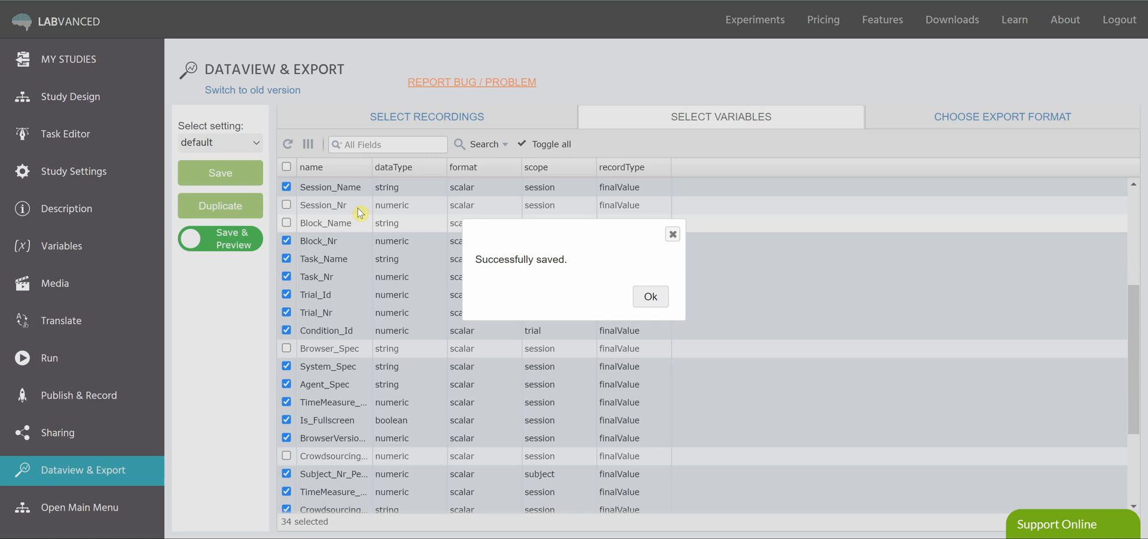
click(650, 297)
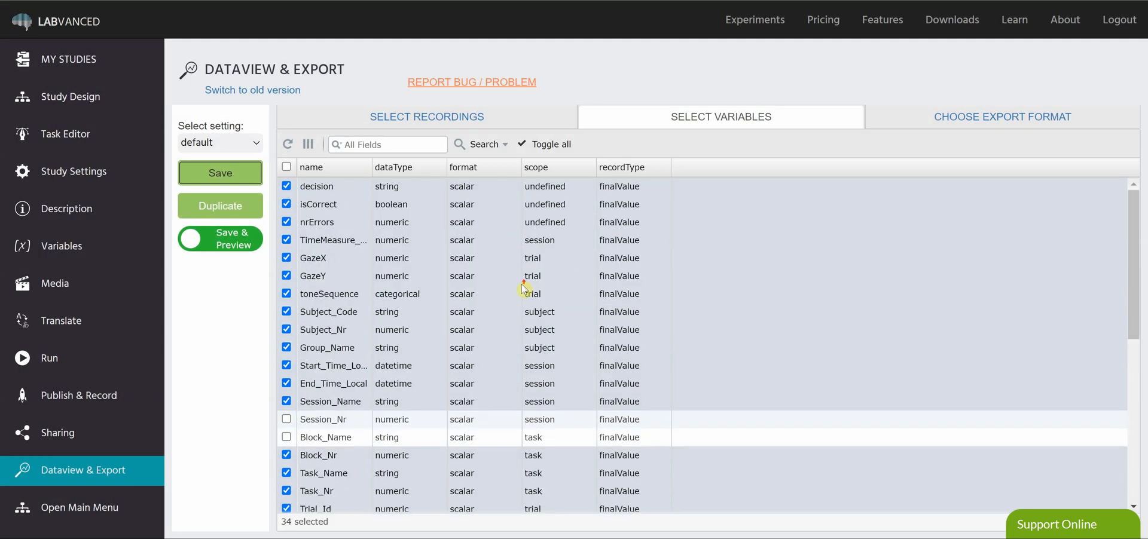
mouse_move(466, 117)
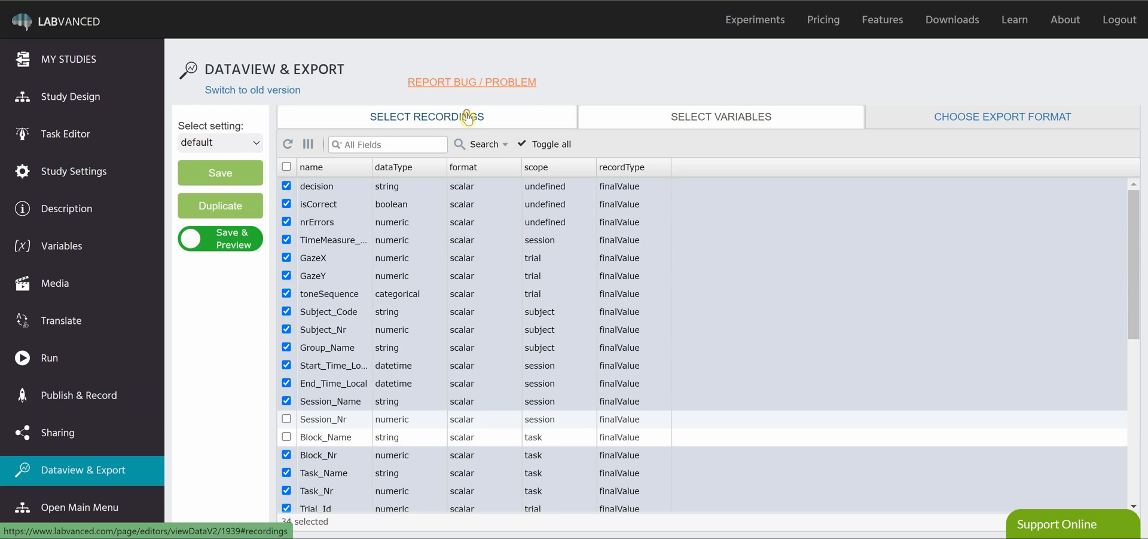
Return to the recordings list and switch to previewing the exported data
click(426, 116)
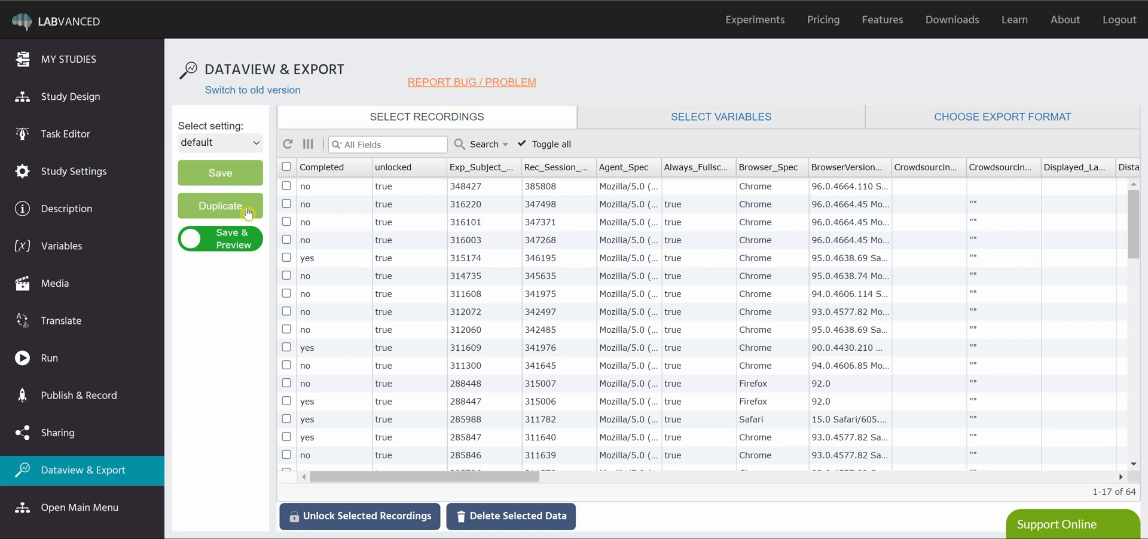
click(220, 238)
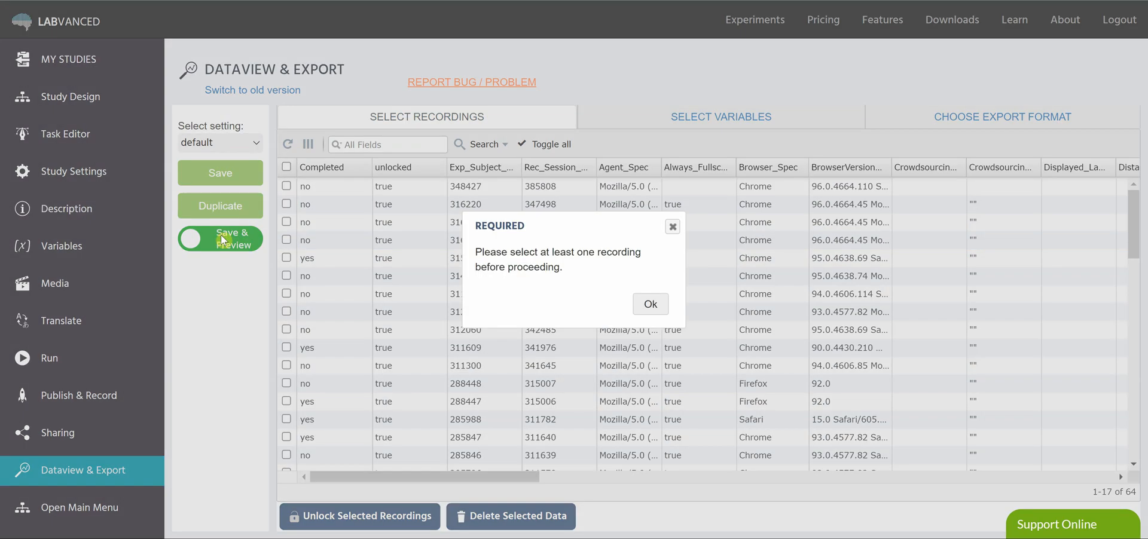
Dismiss the warning, expand Session_346195 and display its trials.csv rows
click(651, 304)
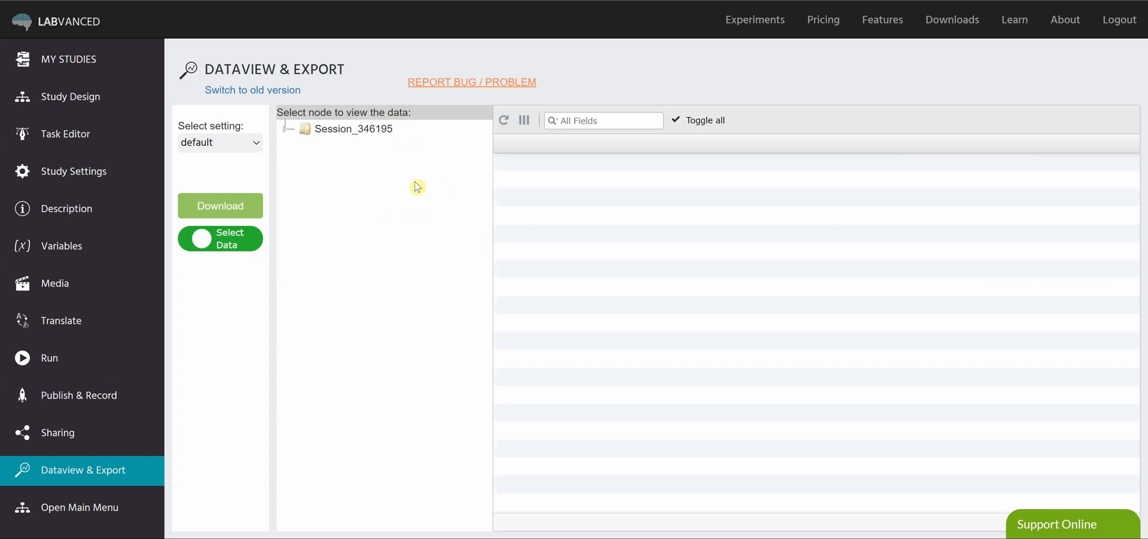
click(351, 129)
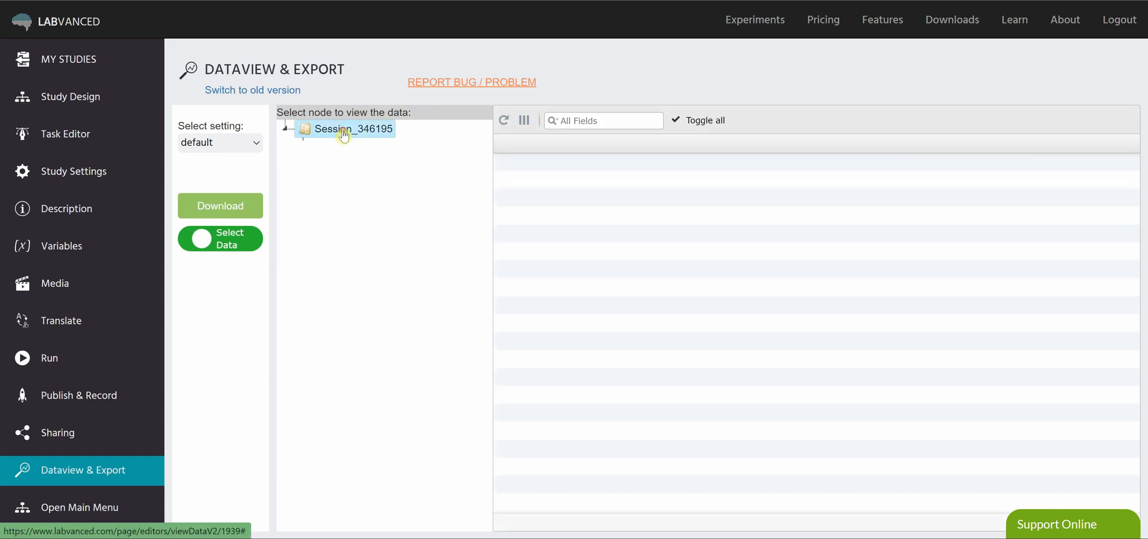
click(344, 129)
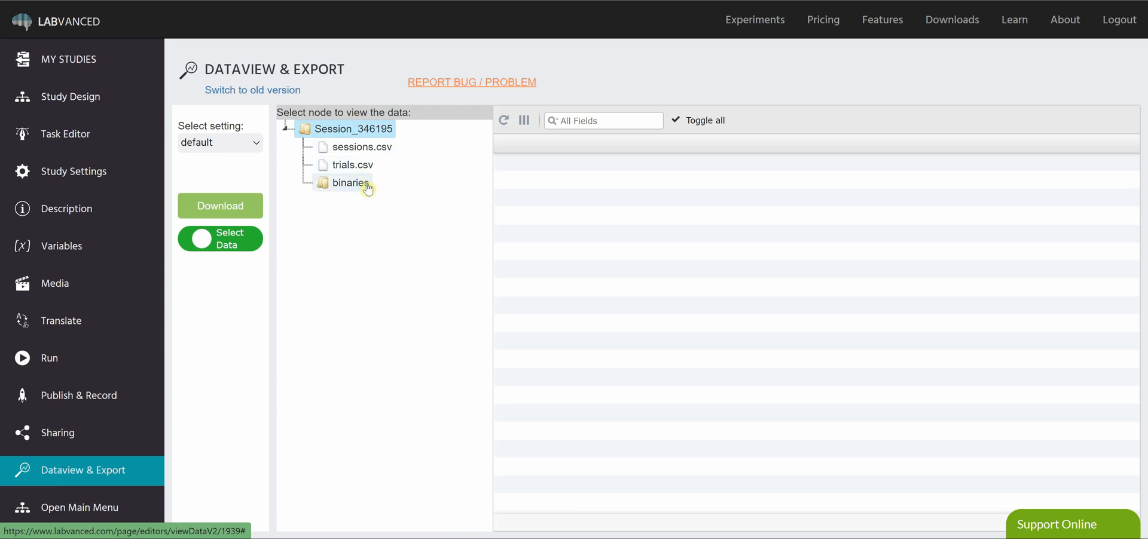
click(350, 164)
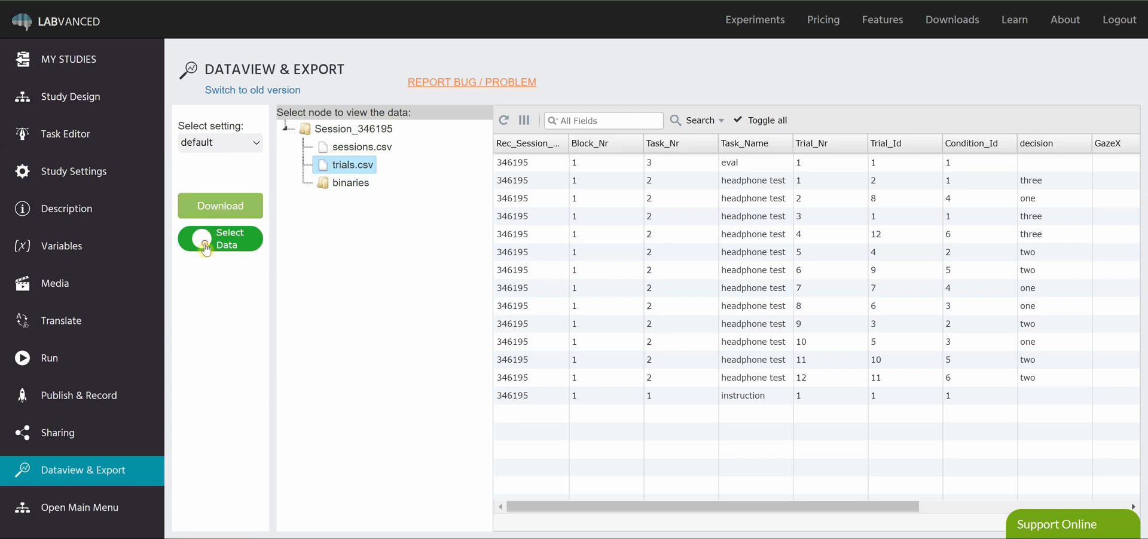
Leave the data preview and return to the list of 64 recordings
click(220, 238)
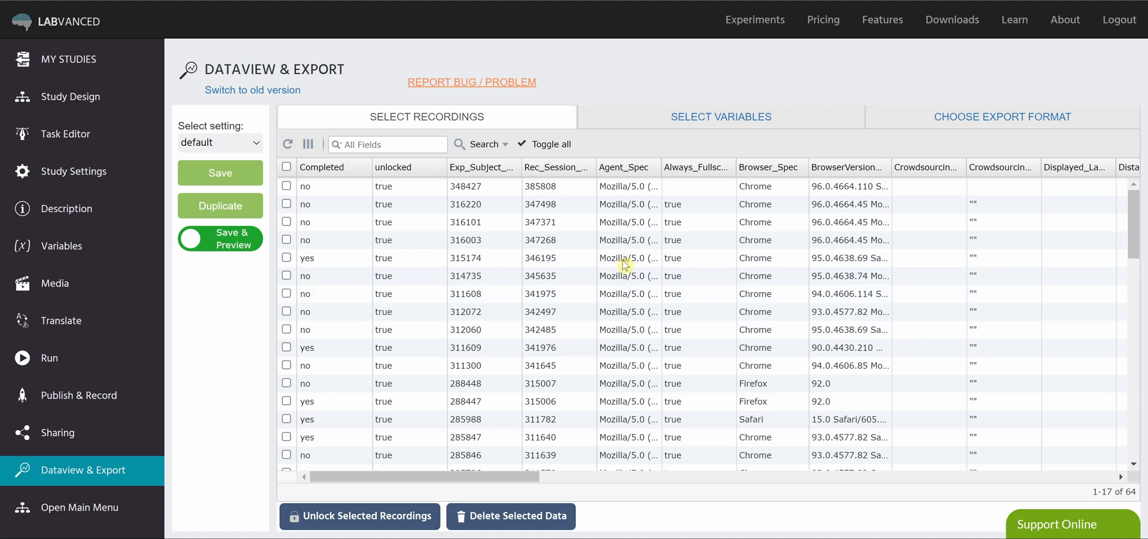
mouse_move(663, 86)
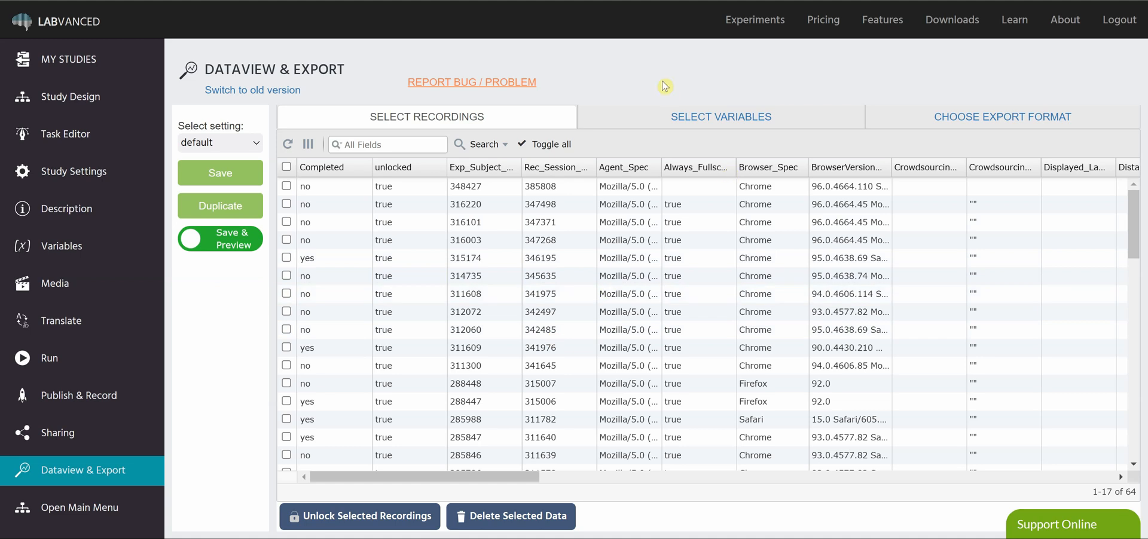